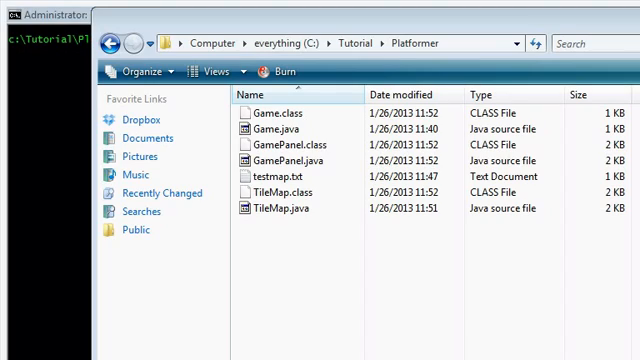
mouse_move(365, 250)
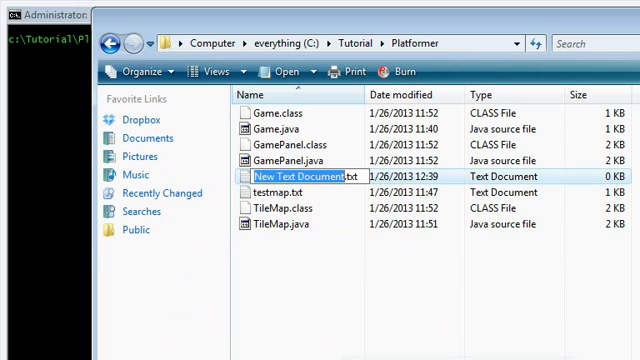
Name the new file in the Platformer folder Player.java
type("Playe")
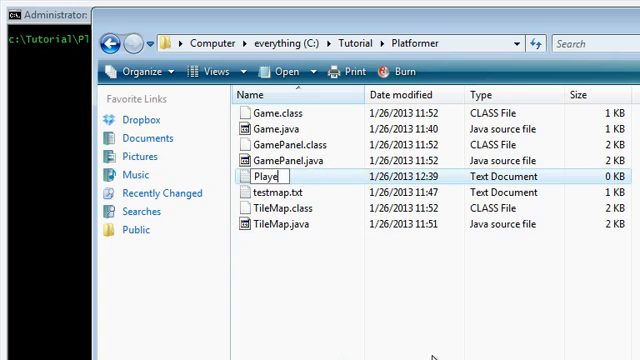
key("Enter")
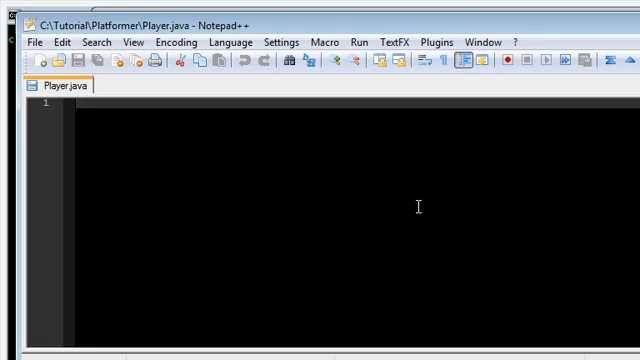
Write the java.awt import and Player class with x, y, dx, dy, width and height fields
type("import java.awt.*;")
type("public c")
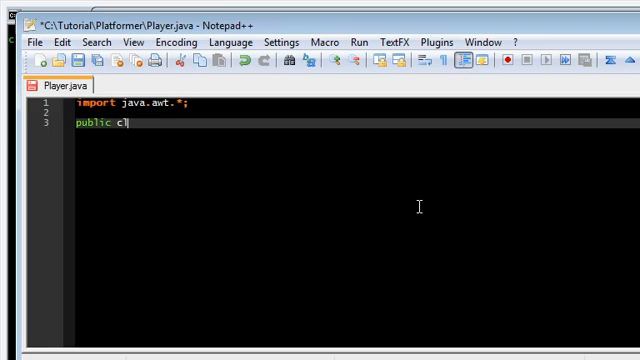
type("lass Player {")
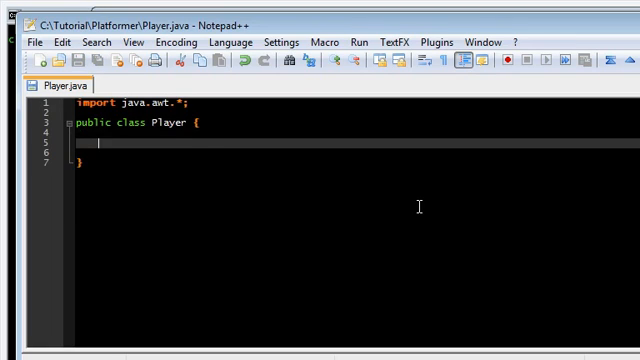
type("private double x;")
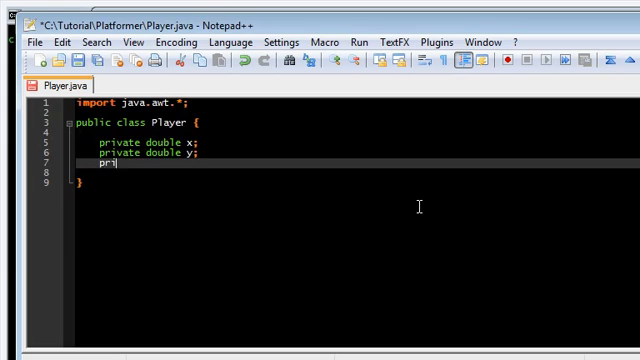
type("ivate double dy;")
type("priva")
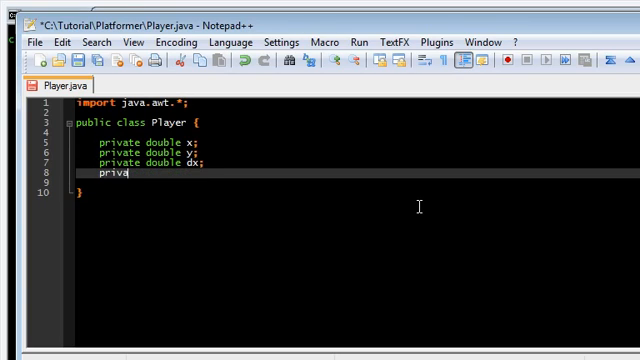
type("te double dy;")
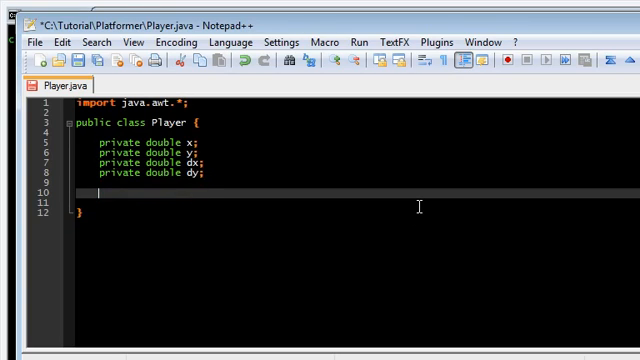
type("private int width;")
left_click(357, 202)
type("private int height;")
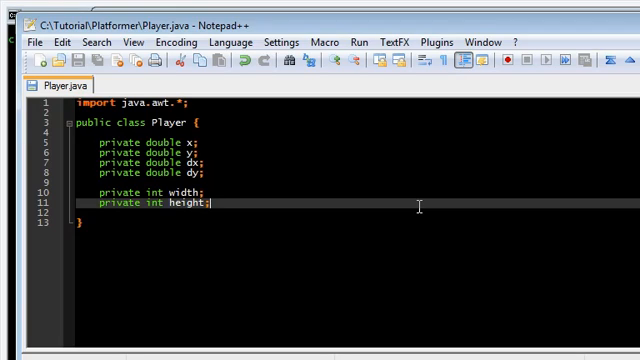
Declare private boolean left, right, jumping and falling, then begin a private double field
type("private boolean right;")
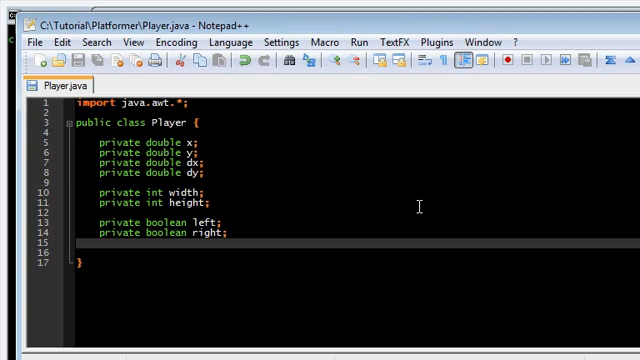
type("private boolean jumping;")
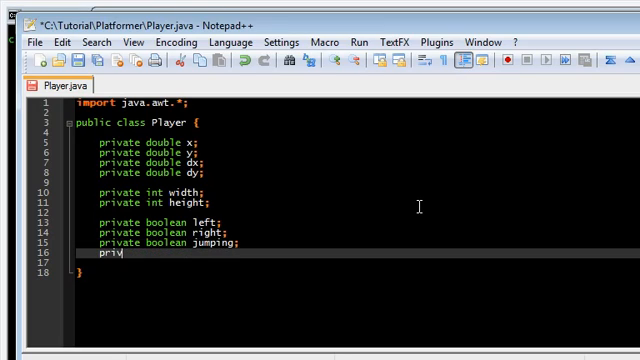
type("vate boolean falling;")
type("pr")
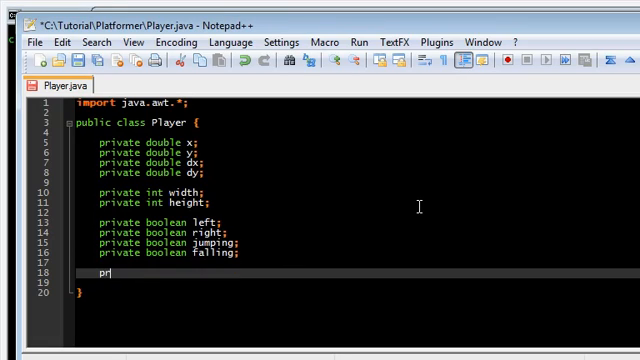
type("ivate d")
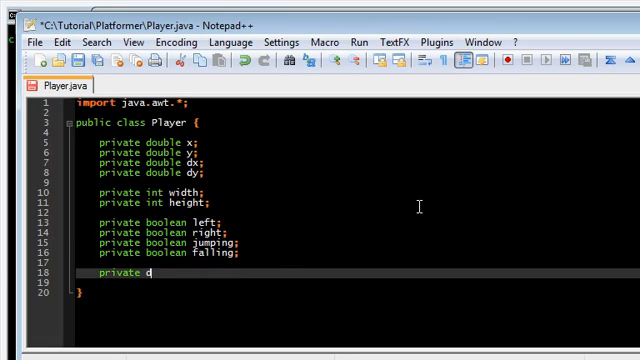
type("ouble")
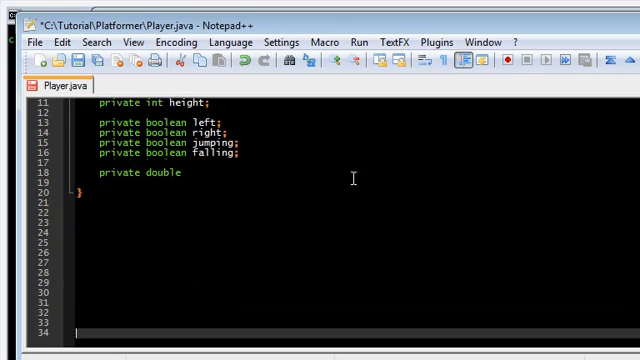
Declare doubles moveSpeed, maxSpeed, maxFallingSpeed, stopSpeed, jumpStart and gravity; remove the leftover boolean line
type("moveSpe")
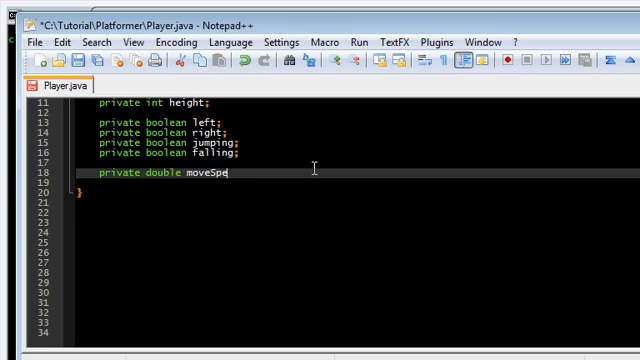
type("ed;")
type("private ")
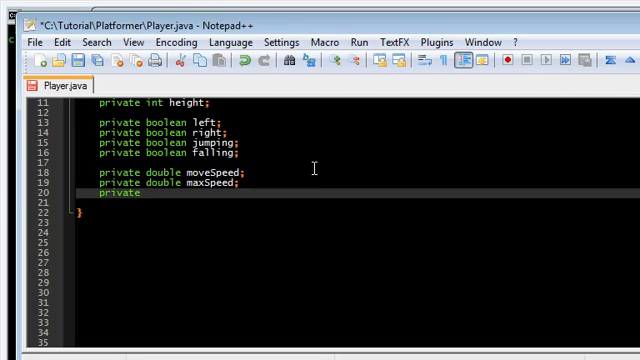
type("double maxFa")
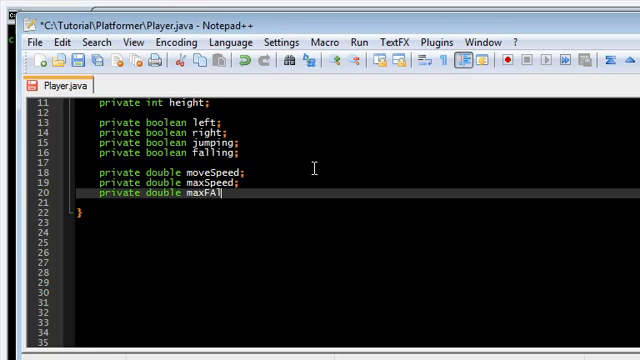
type("llingSpeed;")
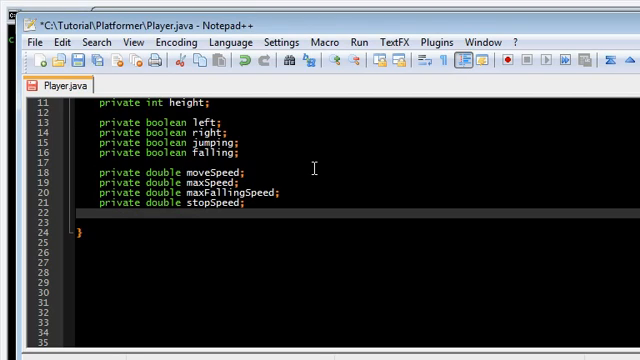
type("private double")
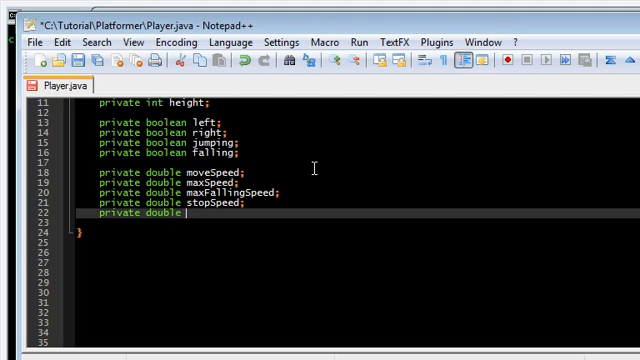
type("jumpStart;")
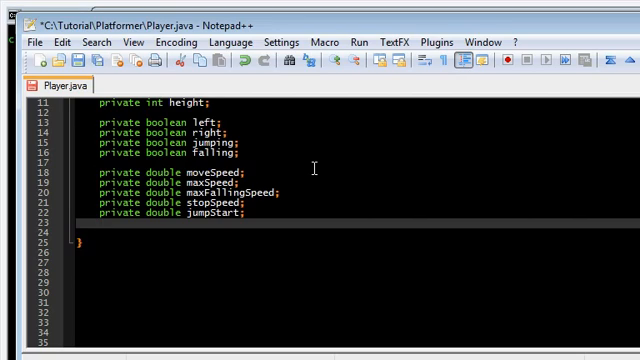
type("private double gravity;")
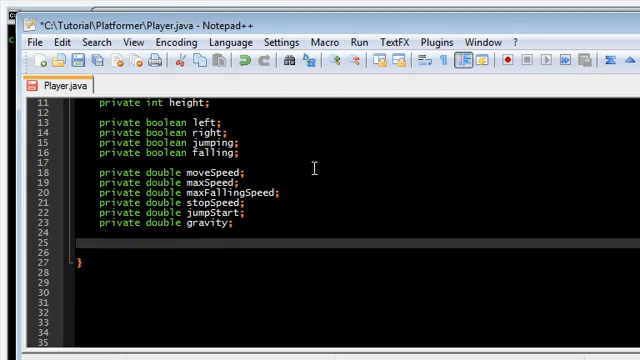
type("private boolean")
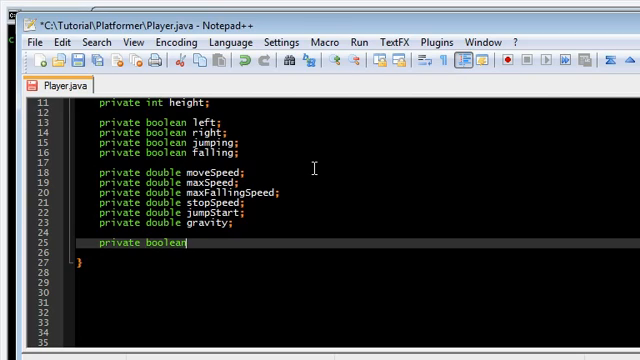
key("Backspace")
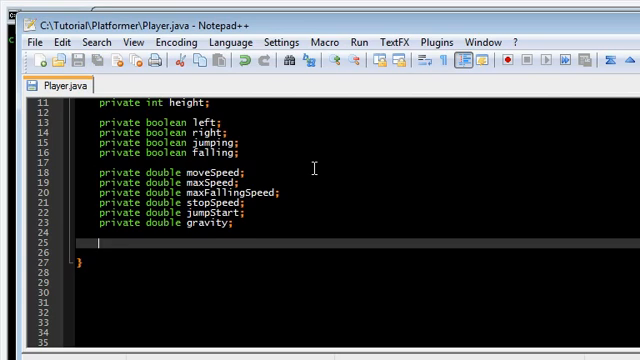
Add a private TileMap tileMap field and a Player(TileMap tm) constructor assigning tileMap = tm
type("public")
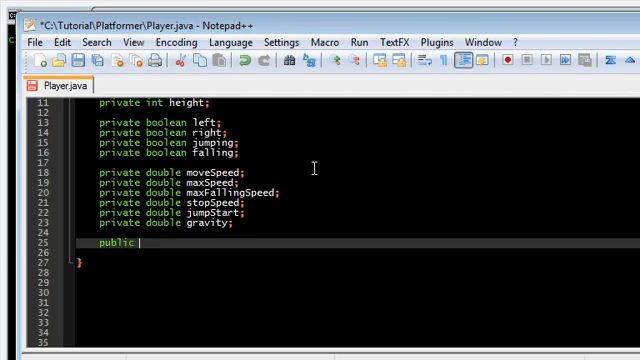
type("Player() {")
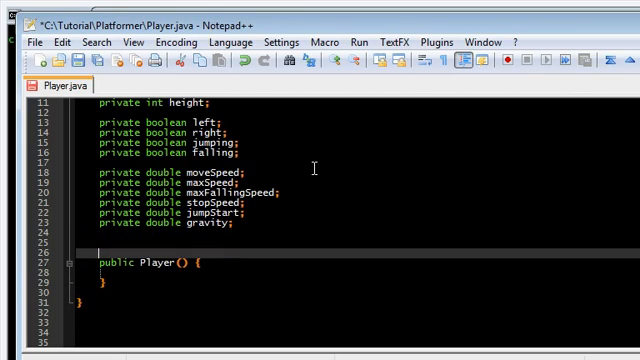
type("private Til")
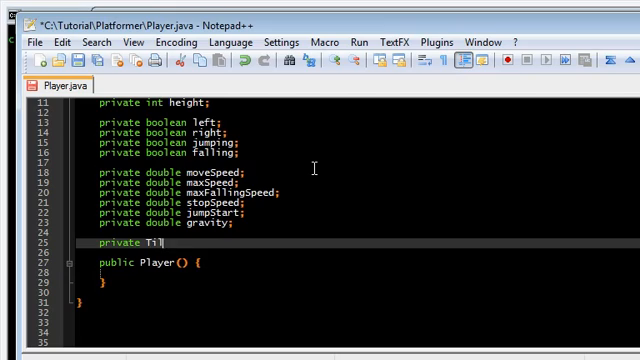
type("eMap tileMap;")
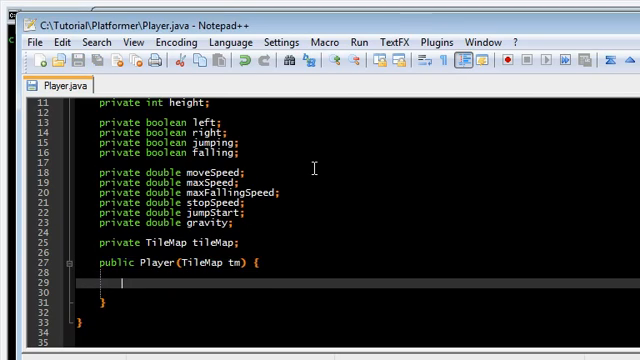
type("tileMap = tm;")
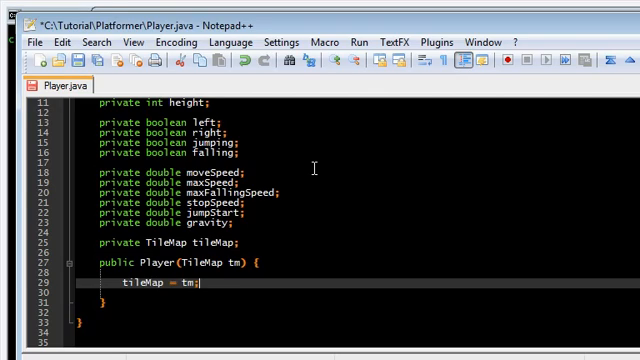
key("Ctrl+s")
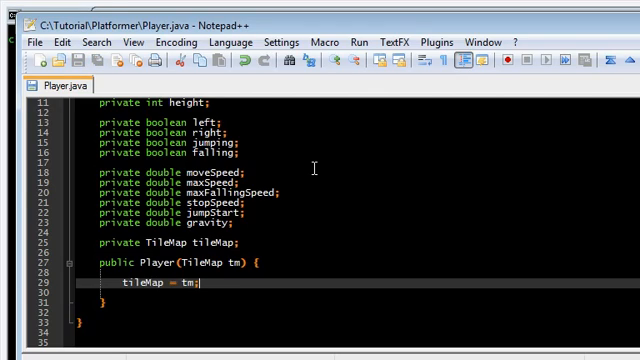
In the constructor assign width, moveSpeed 0.6, maxSpeed, maxFallingSpeed 12, stopSpede 0.30, jumpStart -11.0
type("width = 20;")
type("height = 20;")
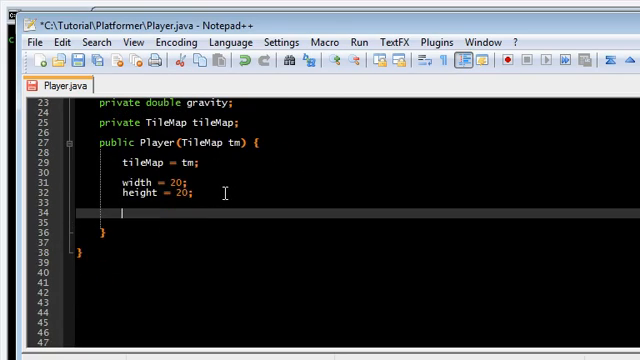
type("moveSpeed =")
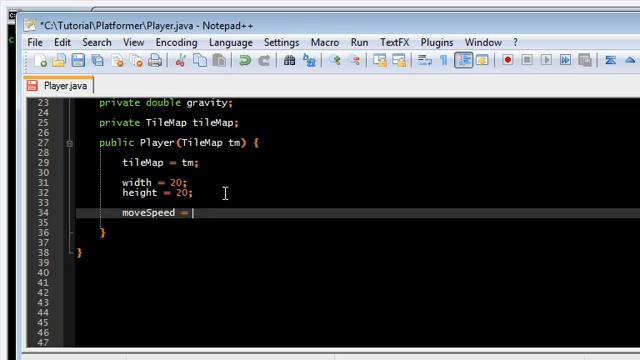
type("0.6;")
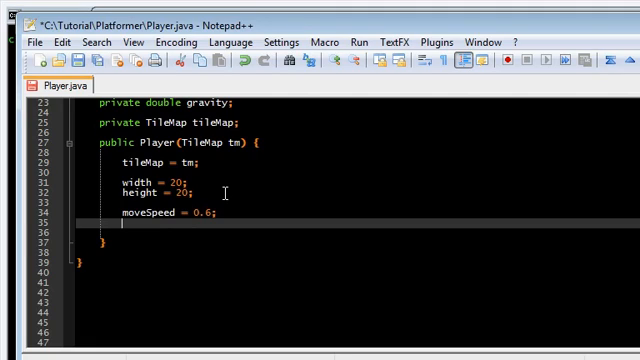
type("maxSpeed = 4.2;")
left_click(357, 232)
type("maxFallingSp")
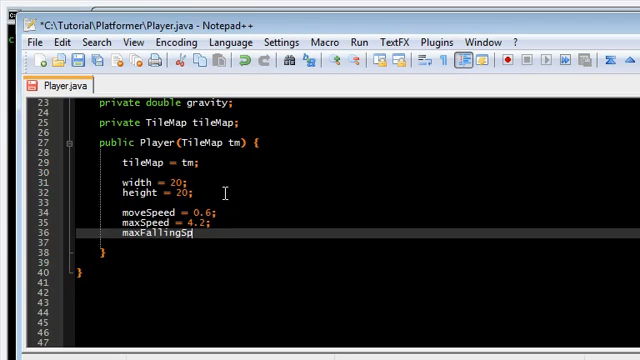
type("eed = 12;")
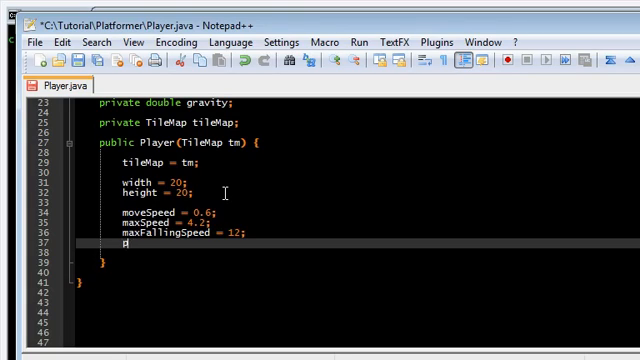
type("stopSpede")
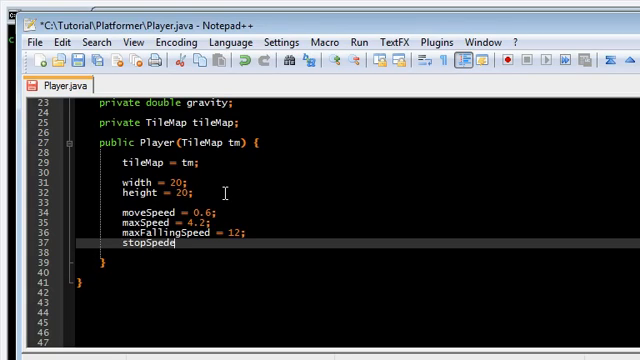
type("= 0.30;")
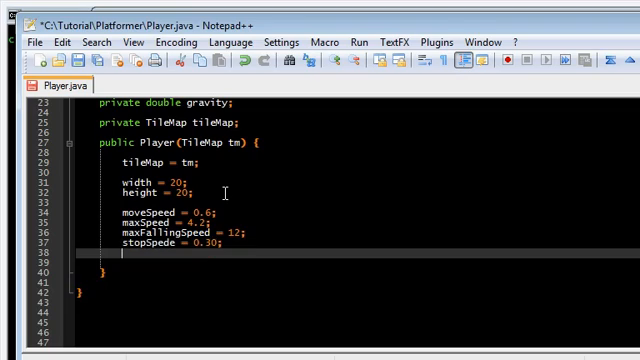
type("jumpSt")
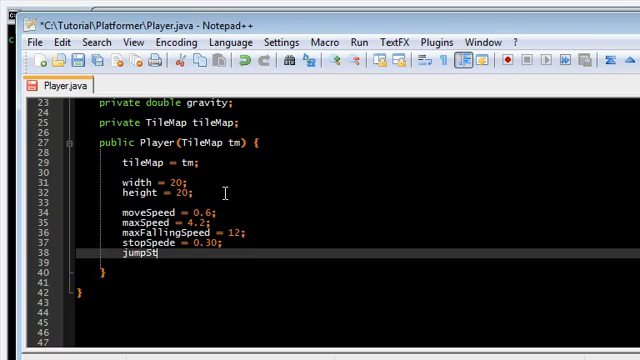
type("art = -11.0;")
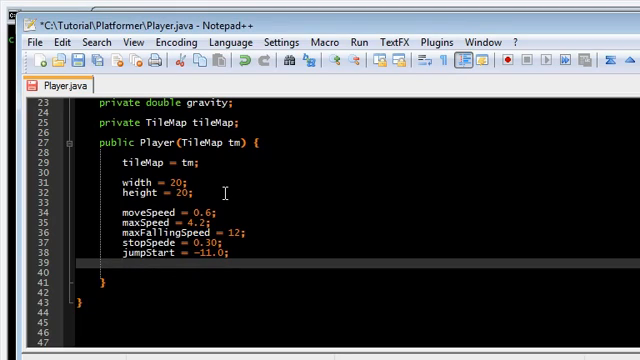
Set gravity = 0.64 and add an empty private void update() method below the constructor
type("gravity")
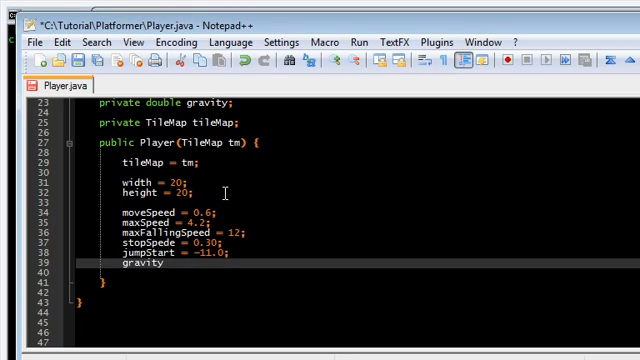
type("= 0.64;")
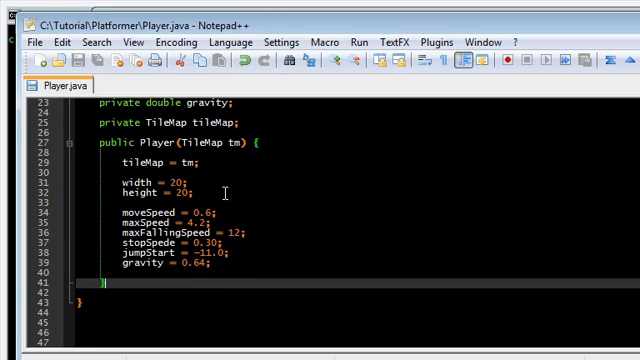
type("pr")
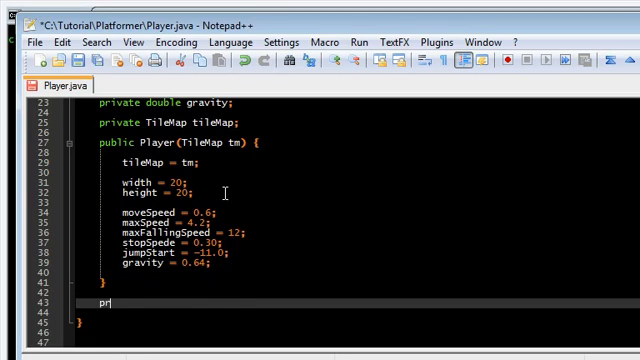
type("ivate")
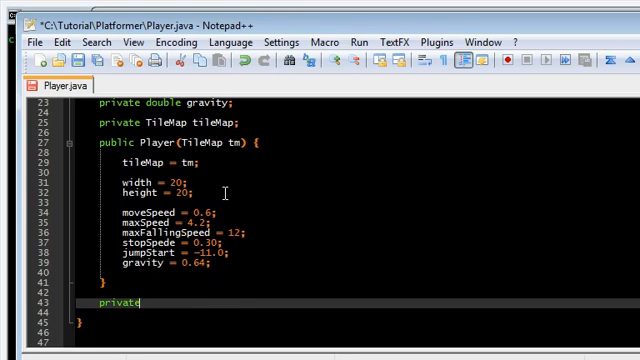
type("v")
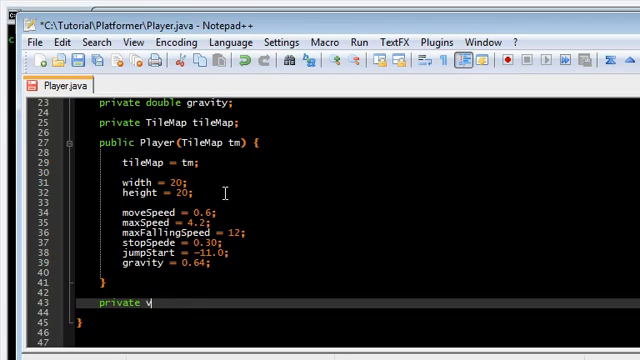
type("oid update() {")
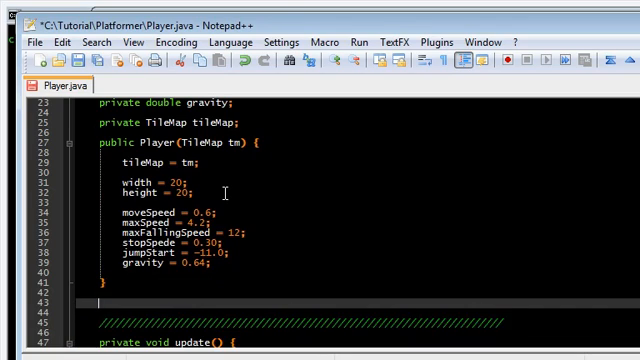
scroll("down", 3)
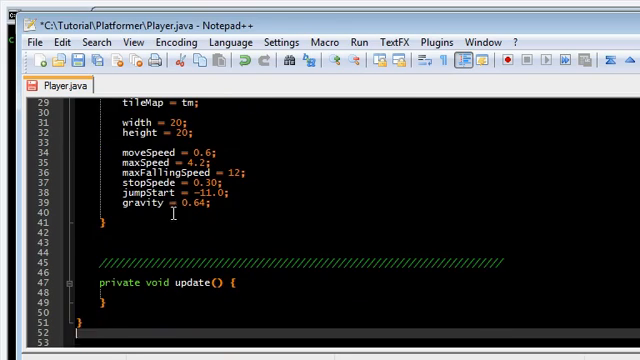
type("public void setLef")
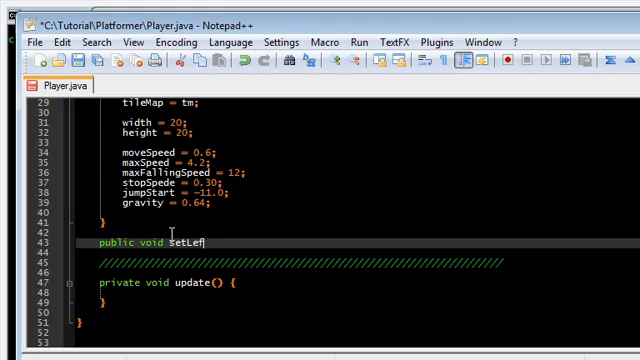
Write setLeft and setRight boolean setters and begin public void setJumping(boolean b)
type("t(booelan b")
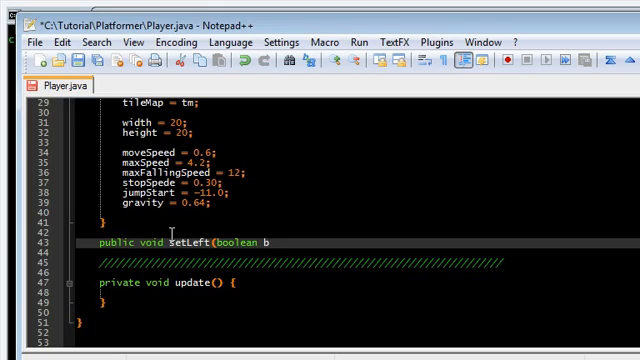
type("{ left = b;")
left_click(357, 252)
type("public void")
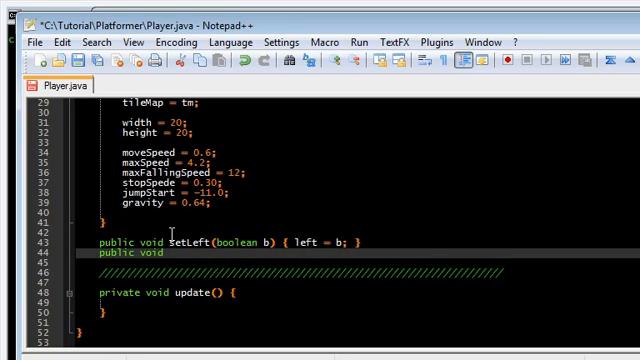
type("setRight(b")
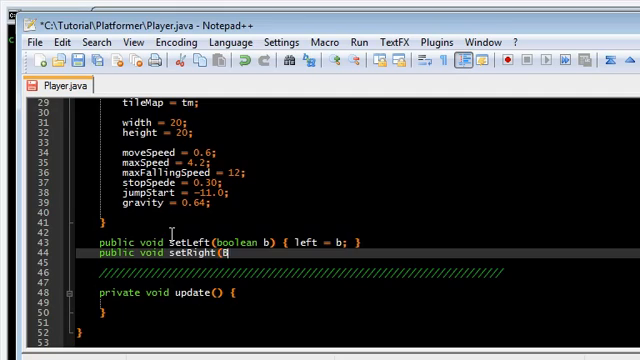
type("oolean b")
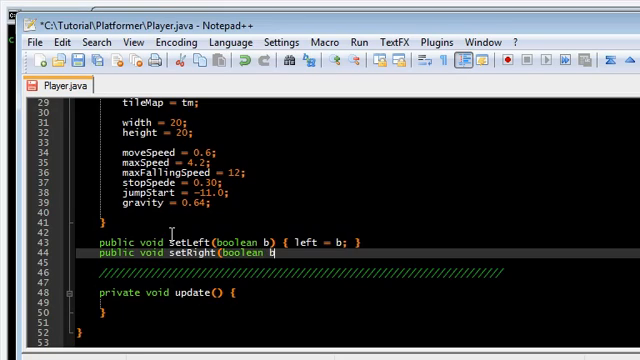
type(") A")
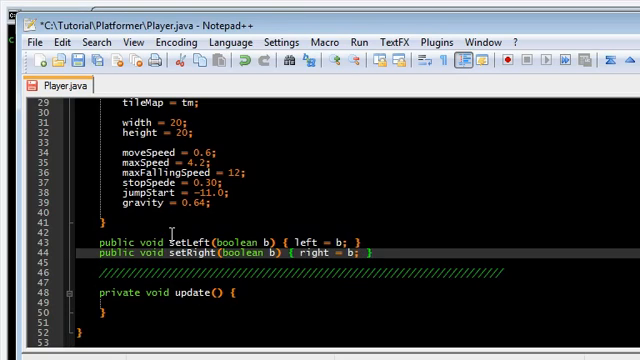
type("public voi")
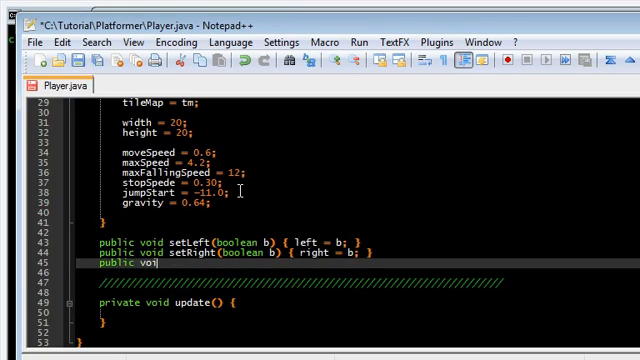
type("setJumping")
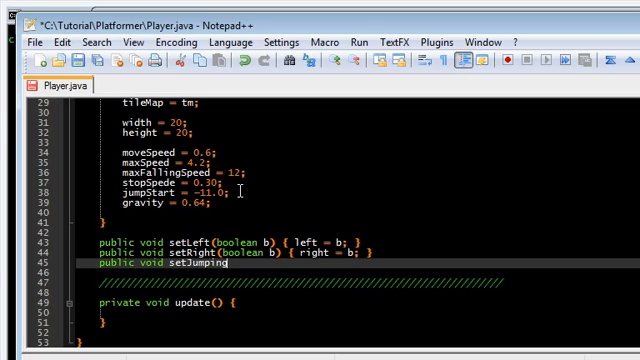
type("(boolean b) {")
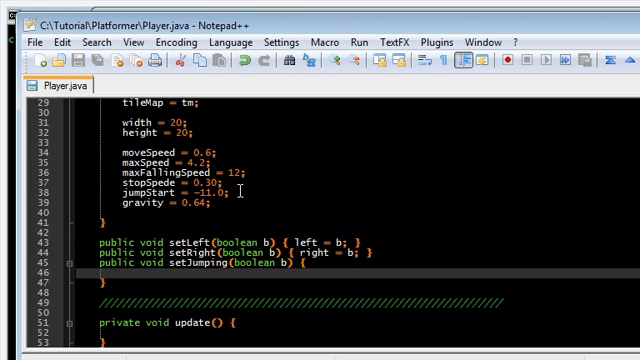
Make setJumping set jumping = true only when not falling
type("if(!fa")
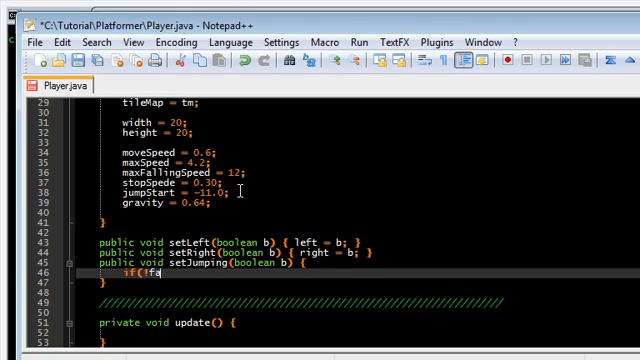
type("lling) {")
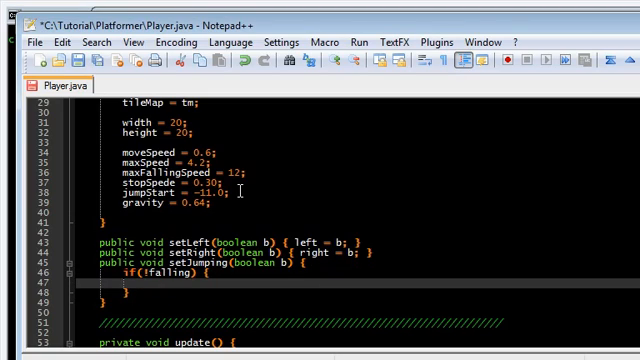
type("jumping =")
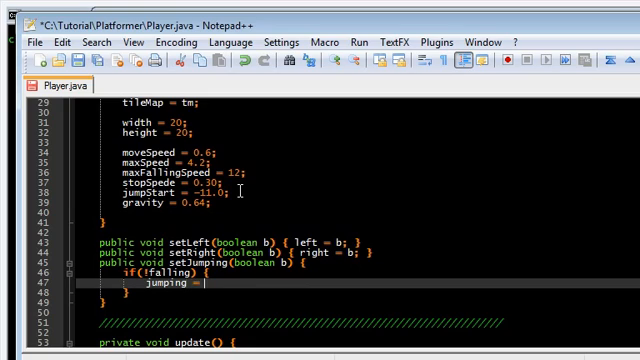
type("true;")
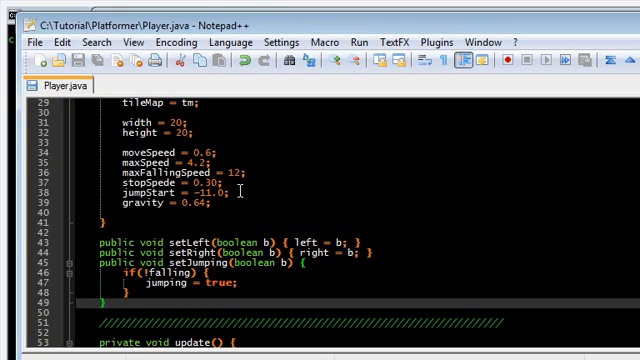
scroll("down", 3)
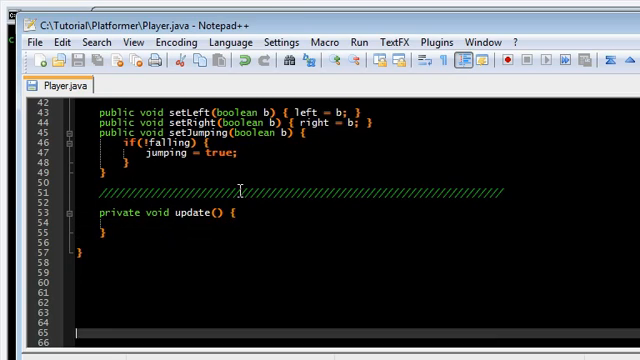
scroll("down", 3)
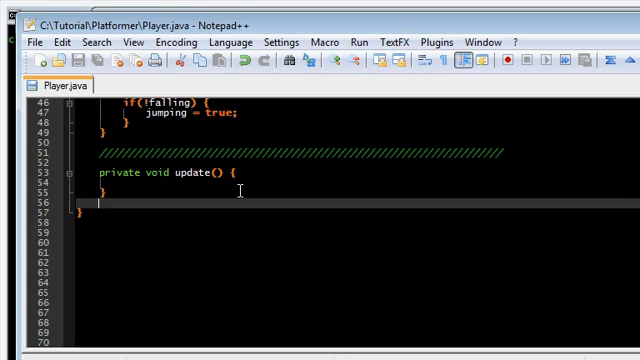
Start draw(Graphics2D g) storing tileMap.getx() and gety() as tx and ty; open TileMap.java
type("private void")
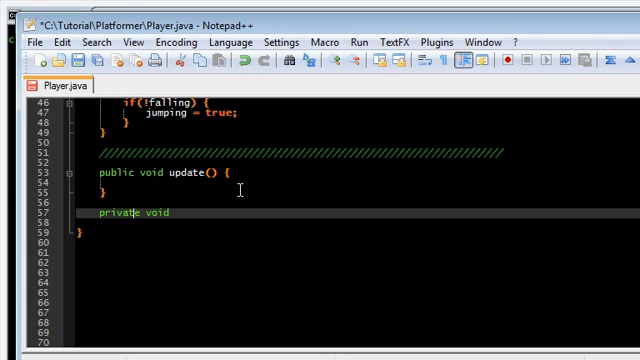
type("public")
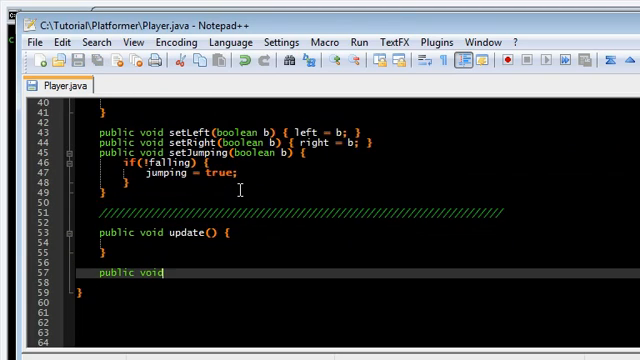
type("draw(Graphics2D")
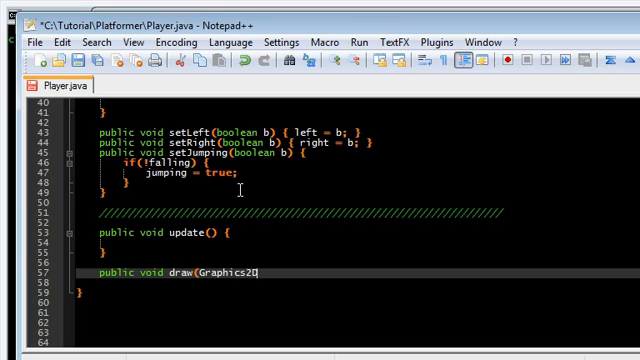
type("g) {")
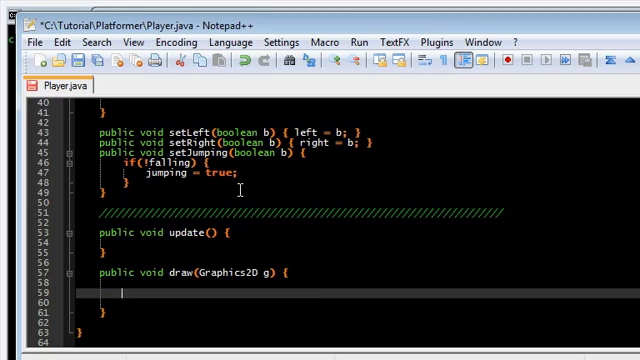
type("tileMap")
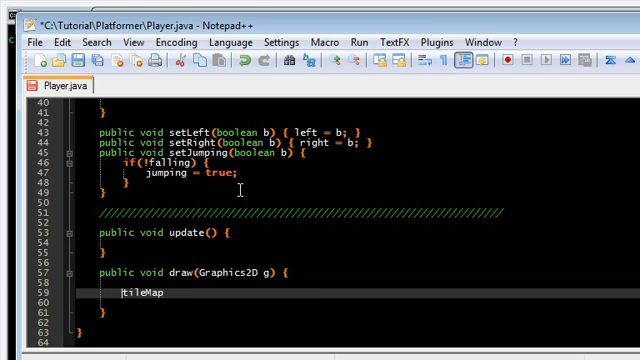
type("int tx =")
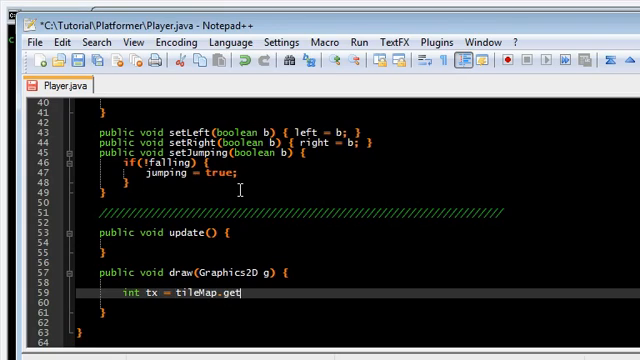
type("x();")
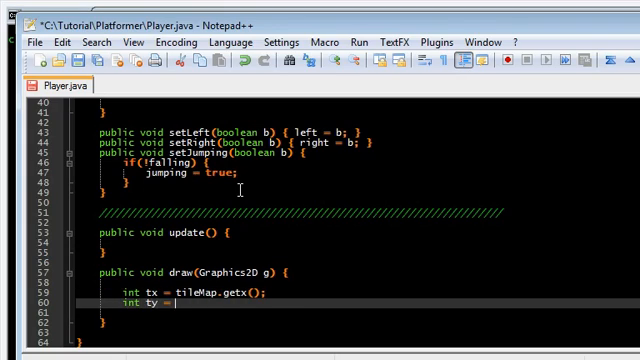
type("tileMap.gety();")
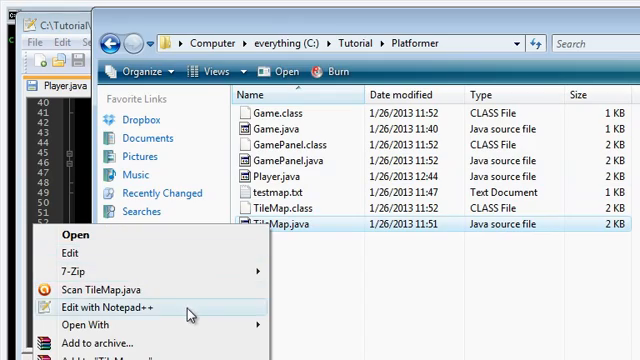
left_click(105, 307)
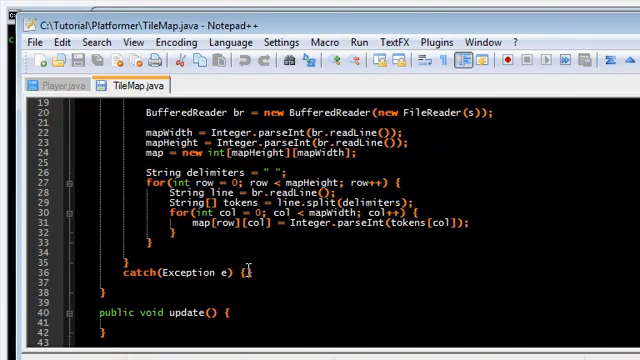
In TileMap.java add getx() and gety() returning x and y, and begin setx(int i)
scroll("down", 3)
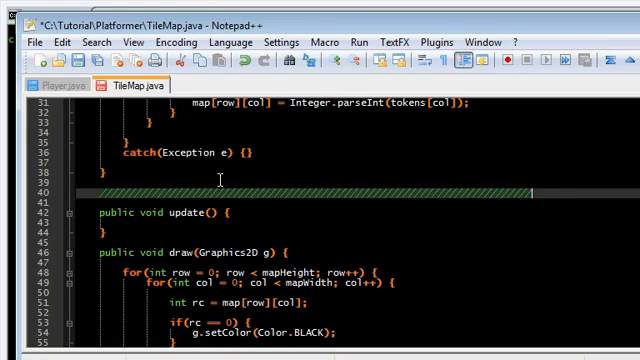
type("public")
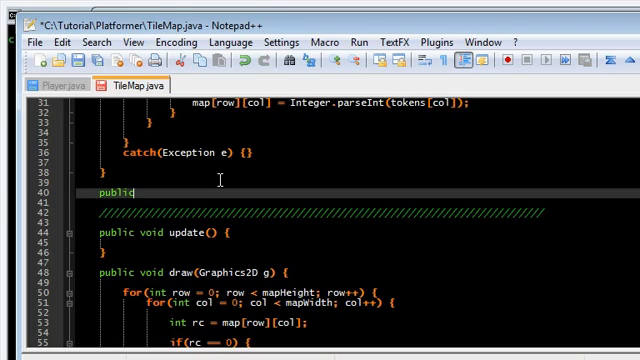
type("int")
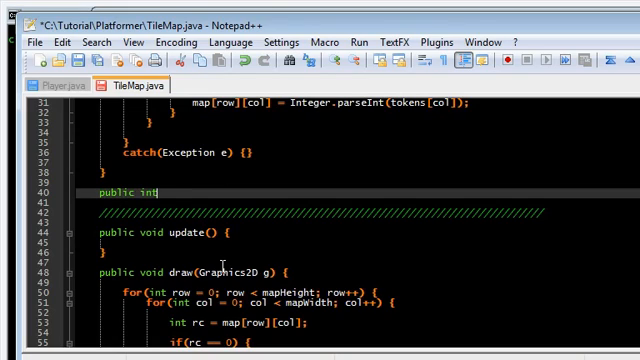
type("getx() { return x;")
type("public int g")
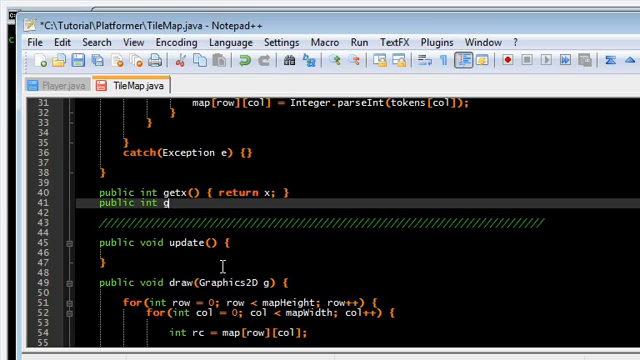
type("ety() { return y;")
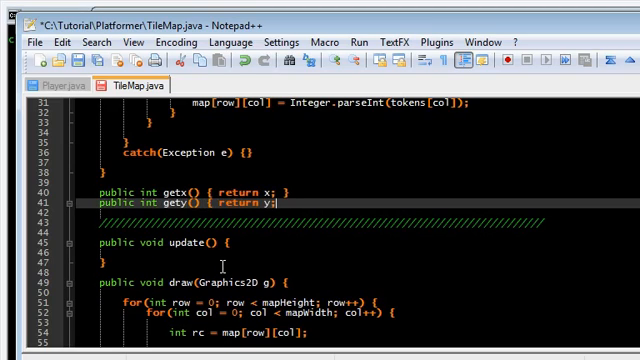
type("public void")
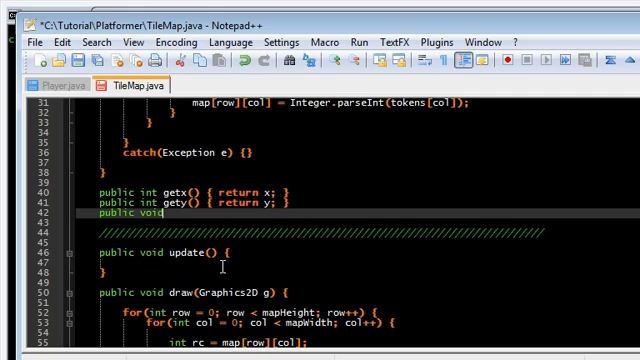
type("setx()")
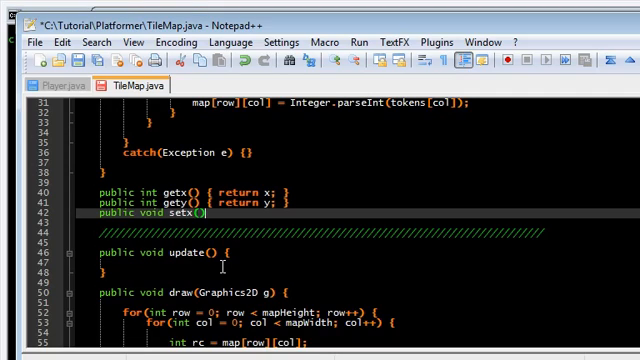
type("int i) {")
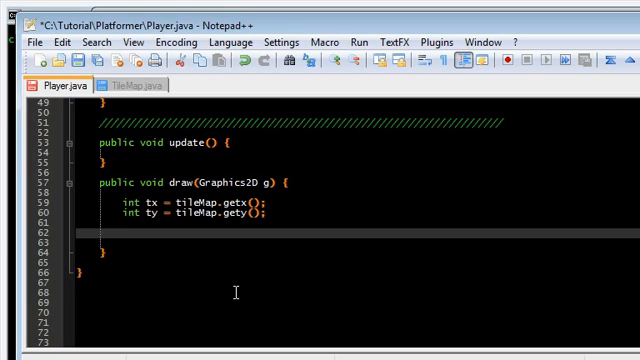
Set the graphics colour to Color.RED in Player's draw method
type("g.")
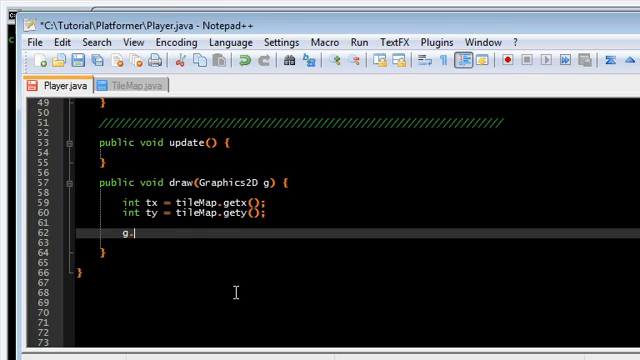
type(".setColor(Col")
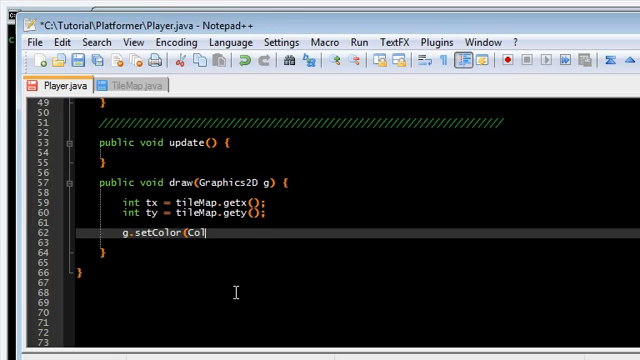
type("lor.RED);")
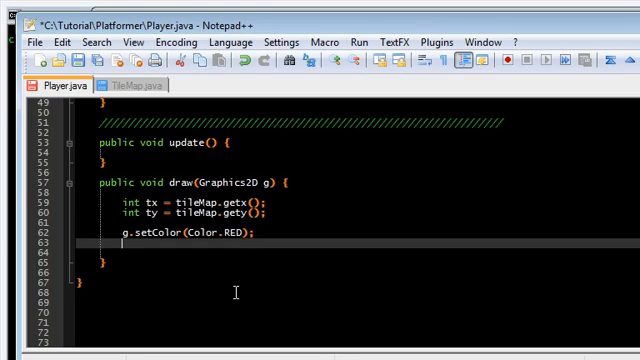
Fill a width-by-height rectangle centred on x, y offset by tx, ty
type("g.fillRect(")
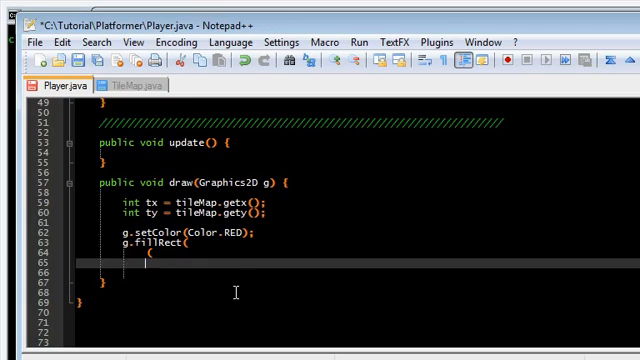
type(");")
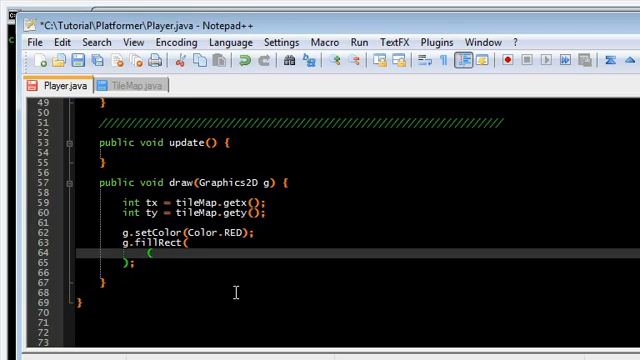
type("(int) (")
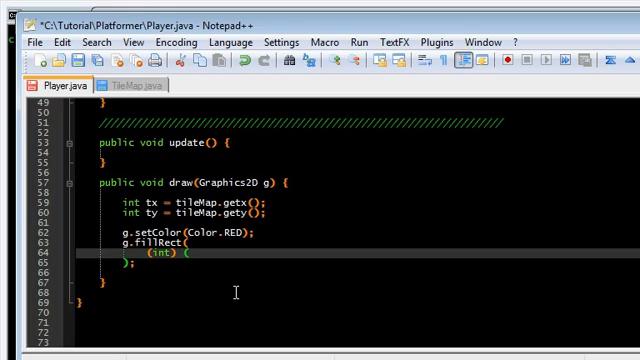
type("tx +")
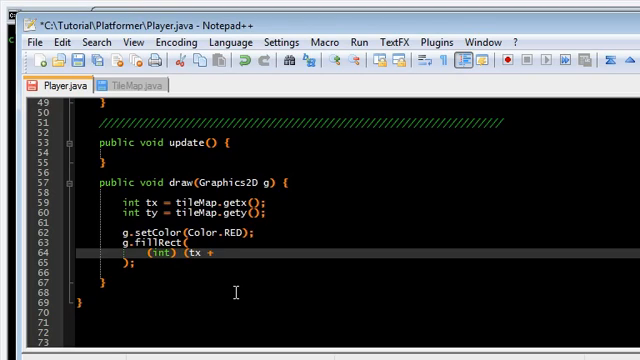
type("x - width / 2),")
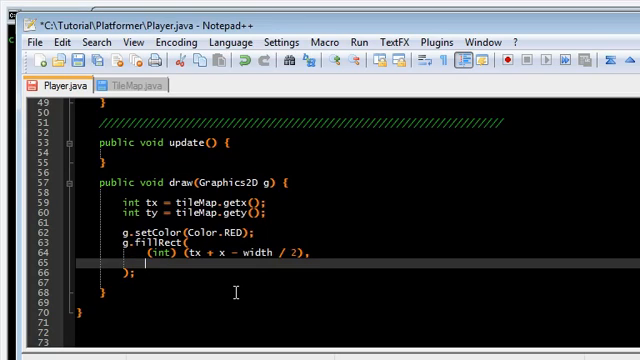
type("(int) (ty")
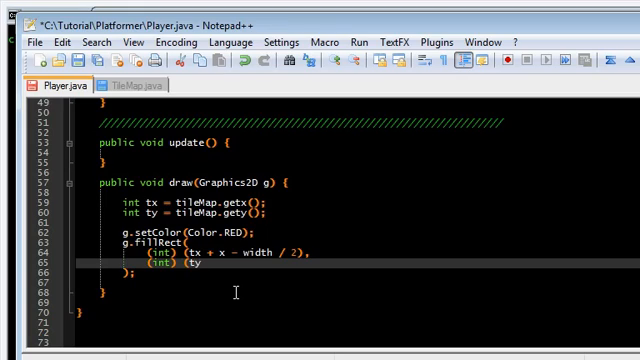
type("+")
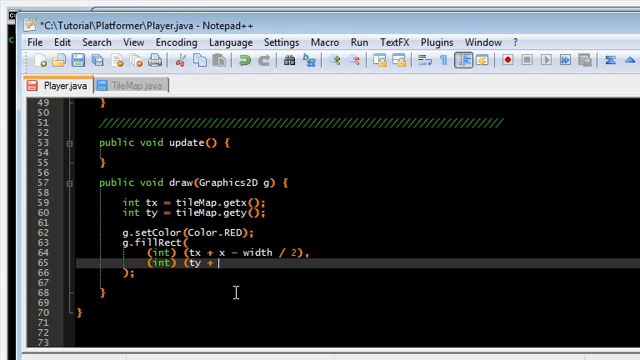
type("y - height / 1")
type("width,")
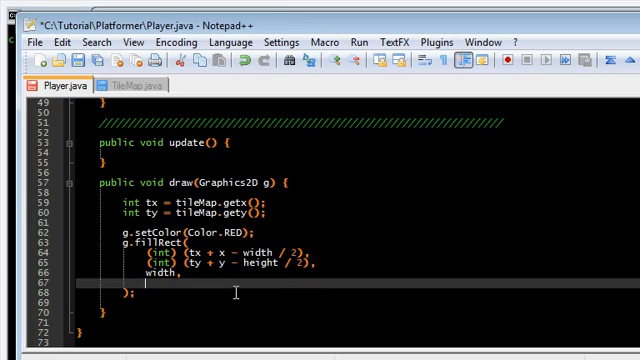
type("height")
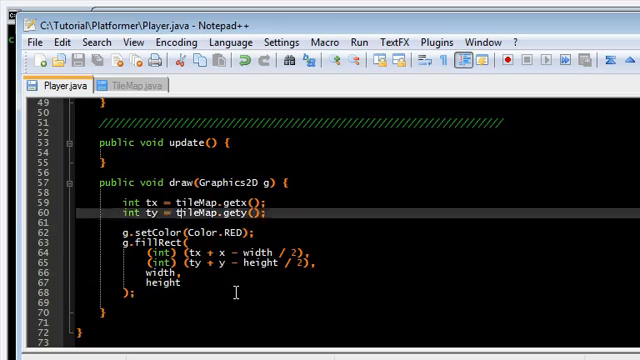
scroll("up", 3)
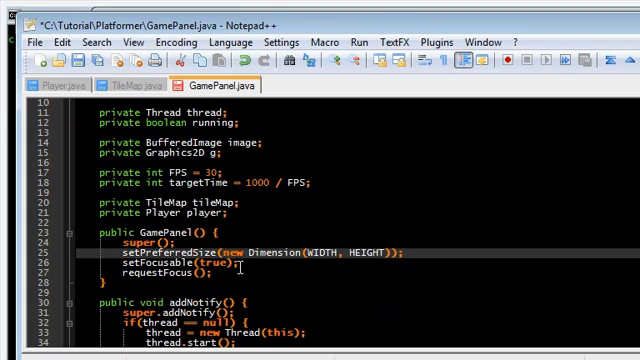
Add player = new Player(tileMap), player.update() and player.draw(g) calls to GamePanel
scroll("down", 3)
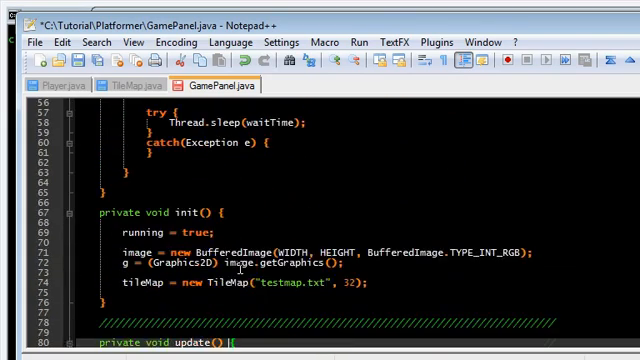
scroll("down", 3)
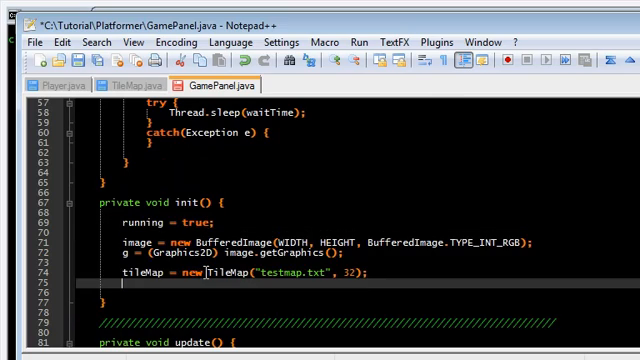
type("player = new Player")
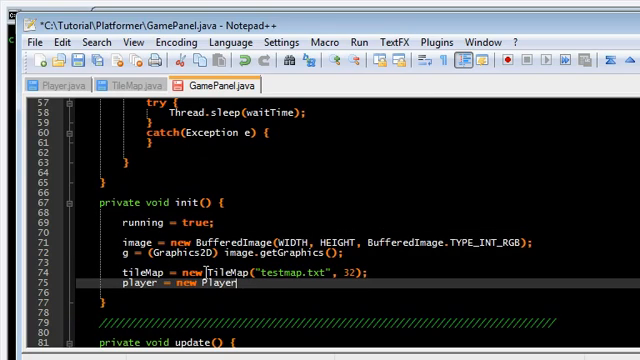
type("(tileMap);")
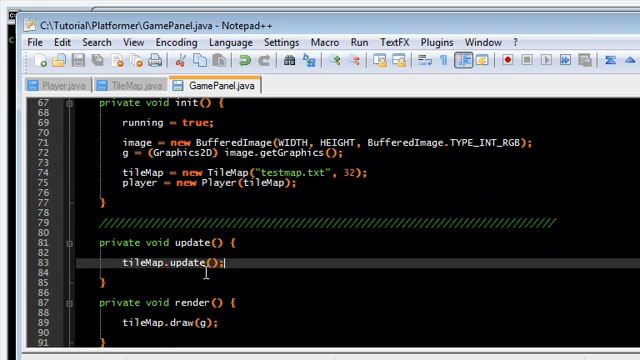
type("player.update();")
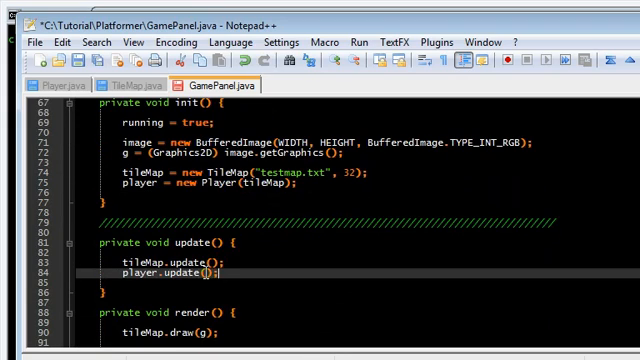
scroll("down", 3)
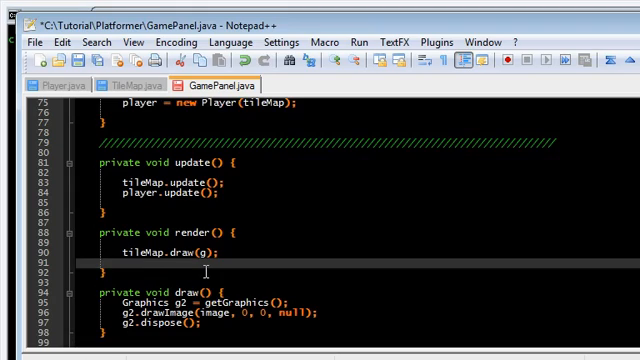
type("player.draw(g);")
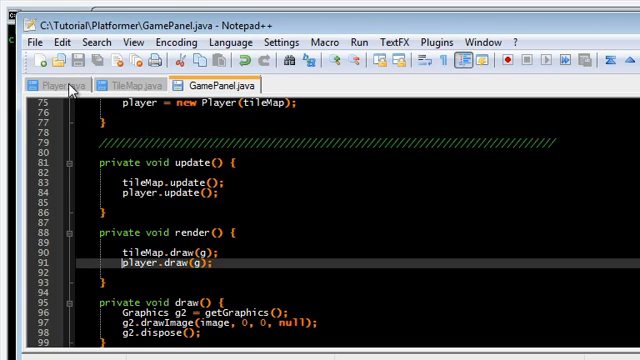
In Player.java, add a 'determine next position' comment and left branch subtracting moveSpeed, capped at -maxSpeed
left_click(63, 82)
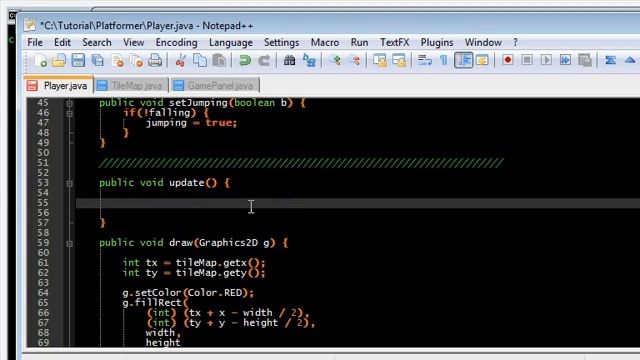
type("//")
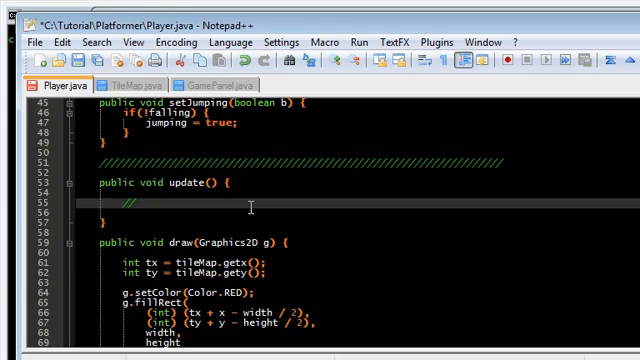
type("determ")
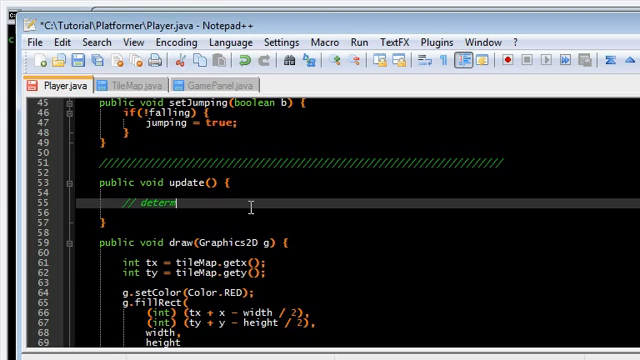
type("ine next position")
type("dx")
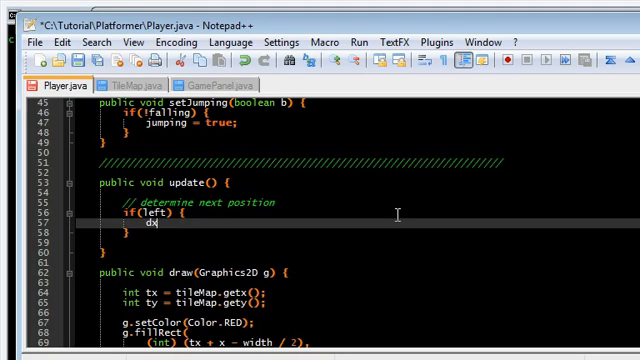
type("-=")
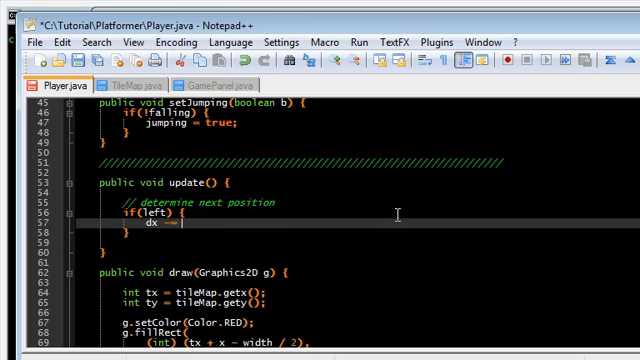
type("moveSpeed;")
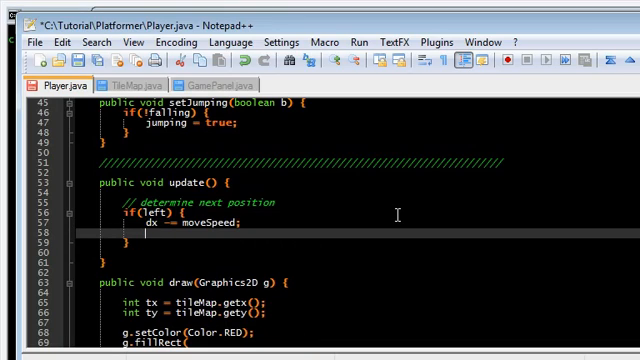
type("if(dx < -maxSpeed) {")
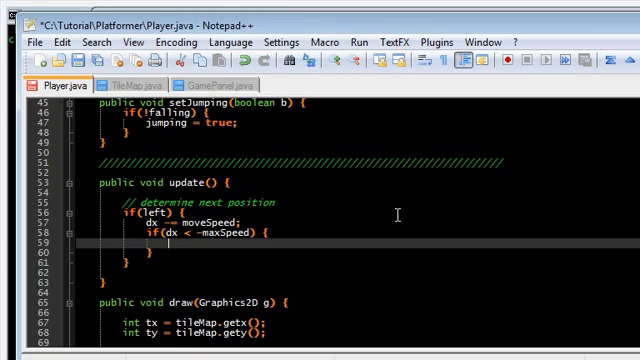
type("dx = -maxSpeed;")
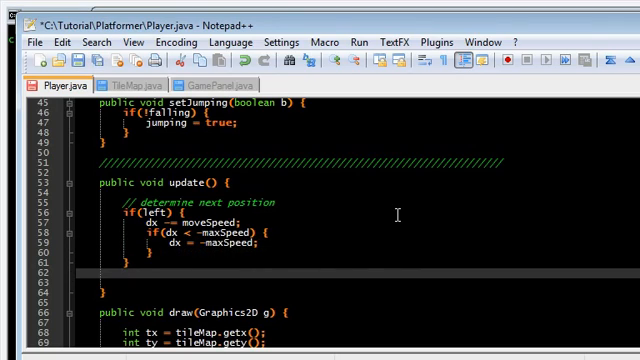
Add an else if(right) branch adding moveSpeed to dx, capped at maxSpeed
type("else if(right")
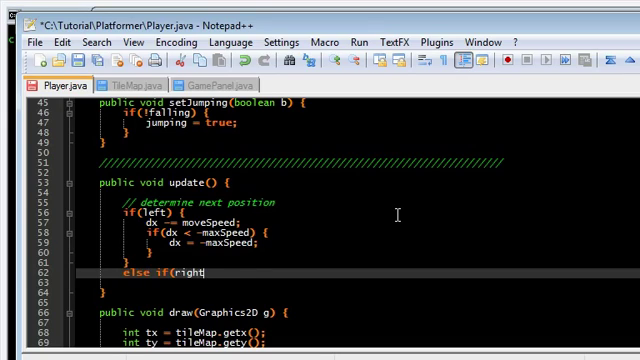
type(") {")
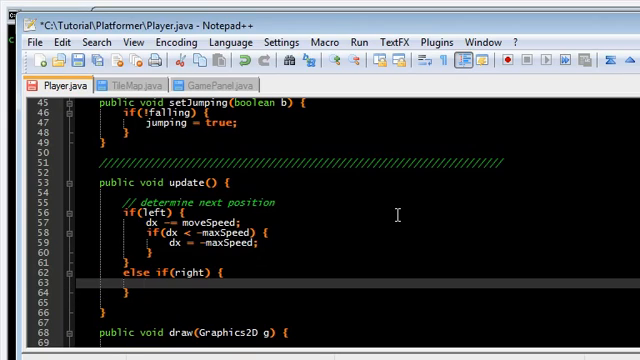
type("dx += s")
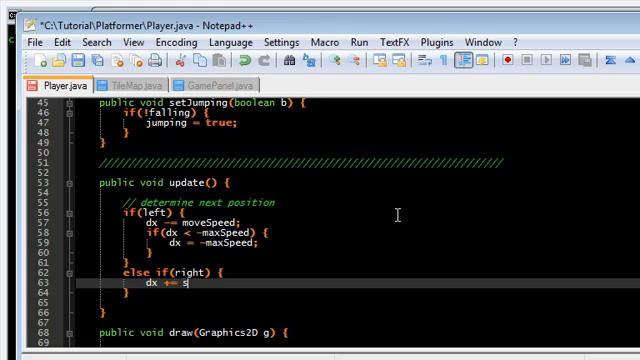
type("moveSpeed;")
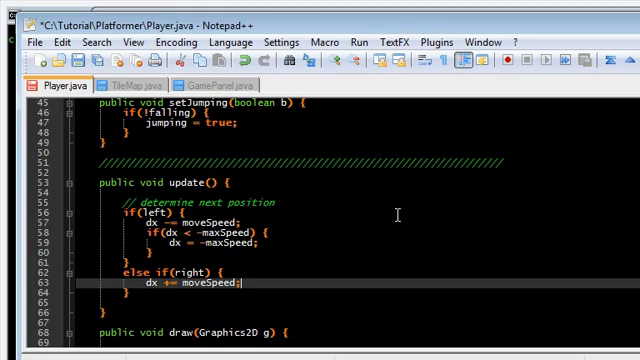
type("if(dx >")
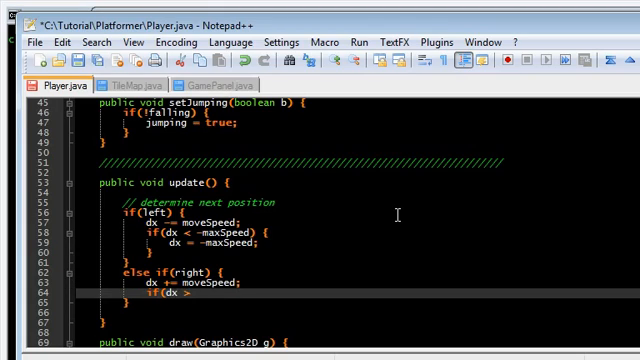
type("maxSpeed) {")
type("dx = maxSpeed;")
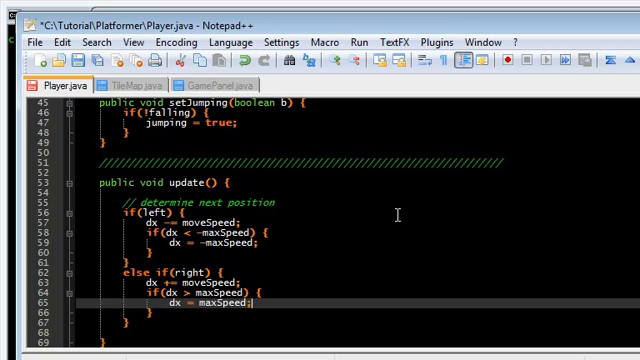
Add an else if(dx > 0) branch subtracting stopSpeed and zeroing dx below 0
type("else")
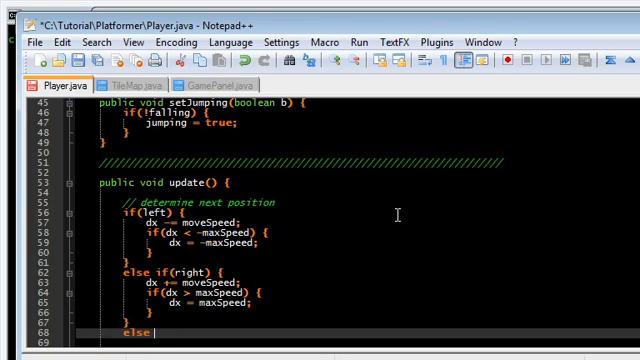
scroll("down", 3)
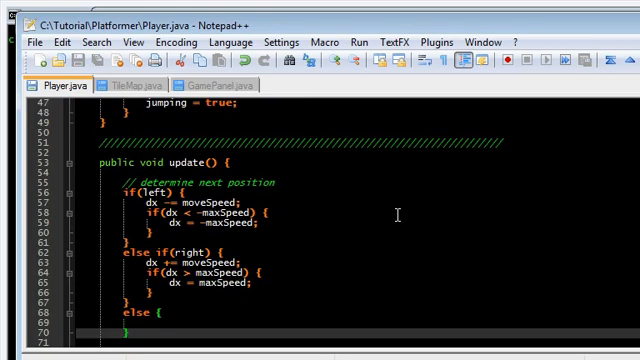
scroll("down", 3)
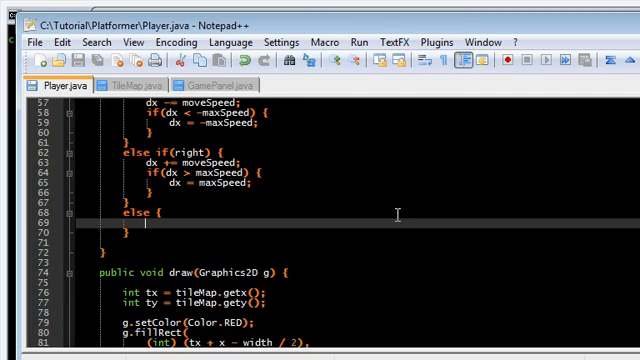
type("if")
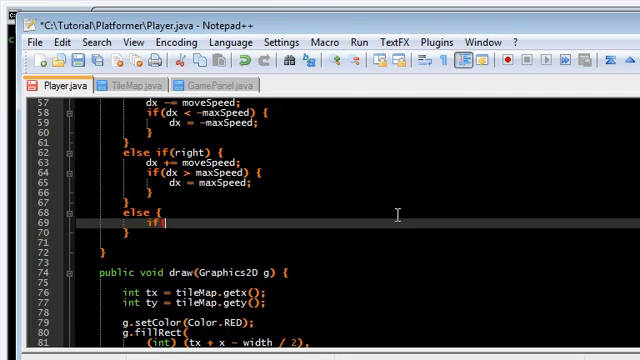
type("(dx > 0) {")
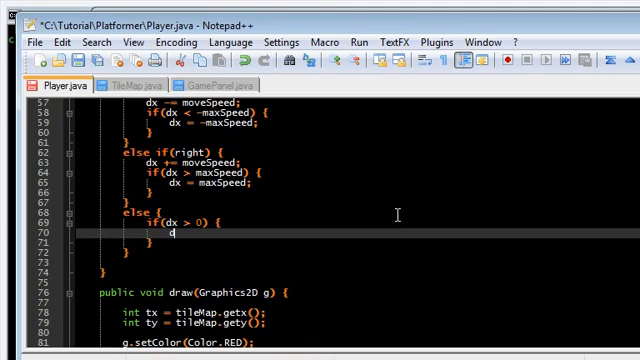
type("dx -=")
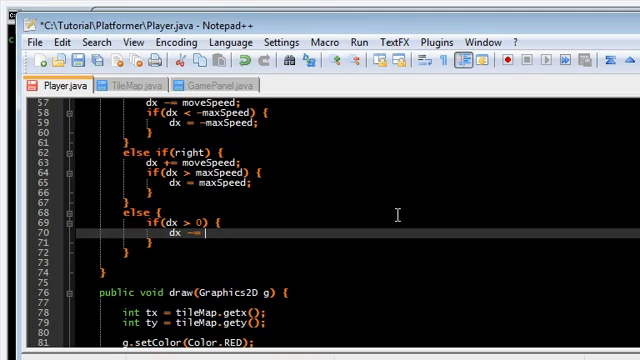
type("stopSpeed;")
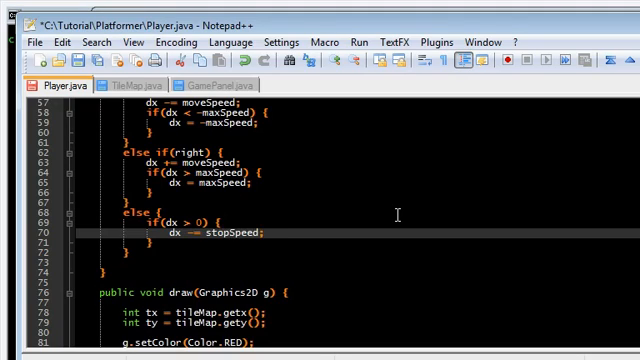
type("if(dx <")
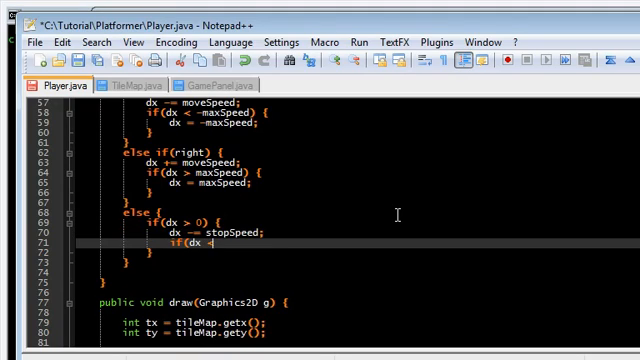
type("0) {")
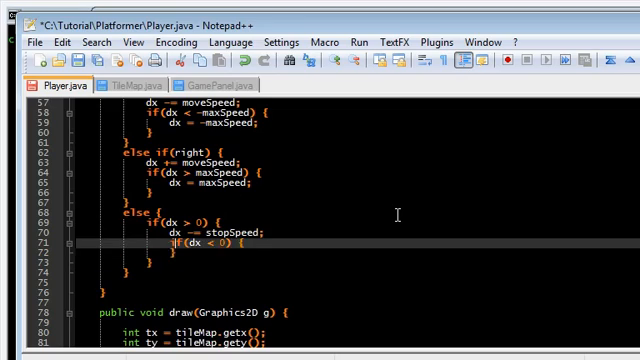
type("dx = 0;")
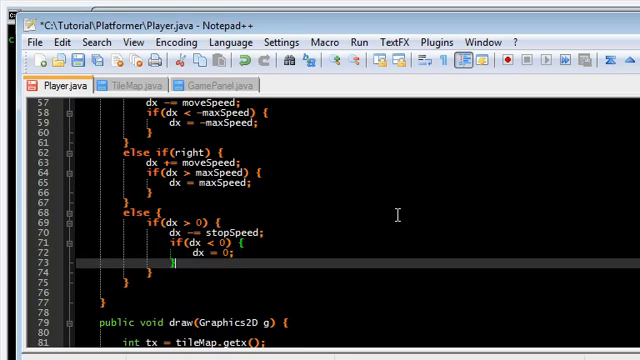
Add an if(dx < 0) branch adding stopSpeed and zeroing dx above 0
type("if(dx")
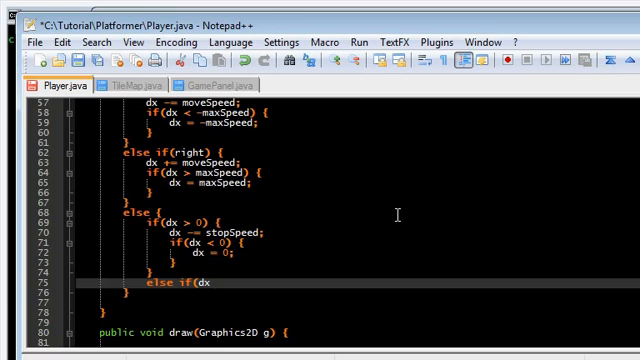
type("< 0) {")
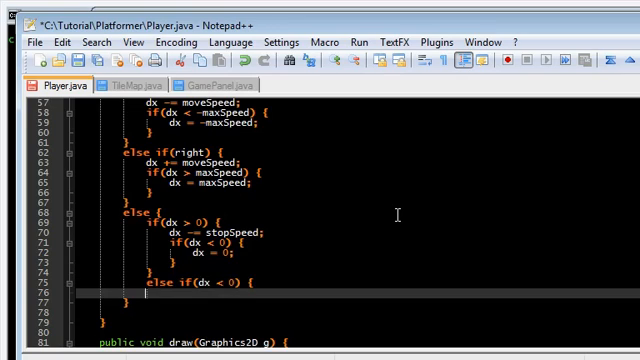
type("dx")
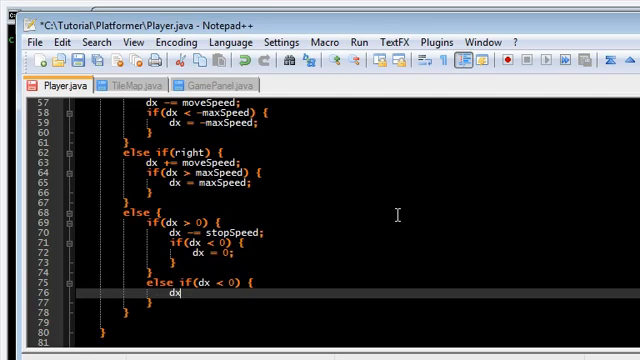
type("+= stopSpeed;")
type("if(dx >")
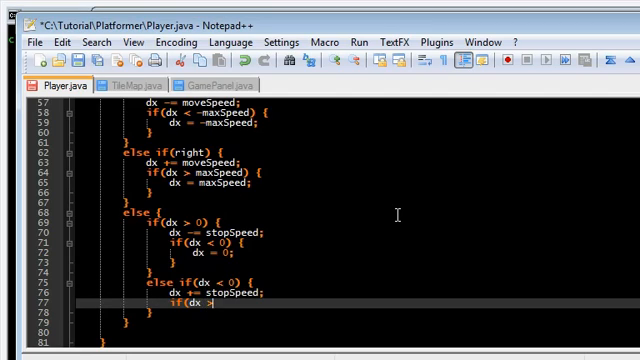
type("0) {")
type("dx = 0;")
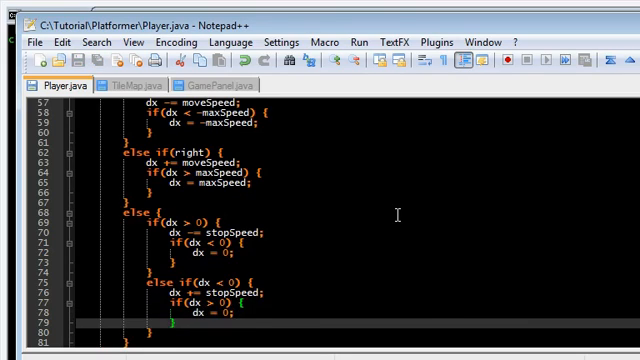
scroll("down", 3)
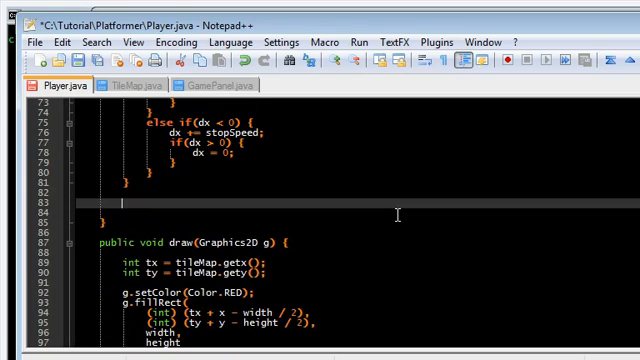
Add an if(jumping) block setting dy = jumpStart and turning falling on
type("if")
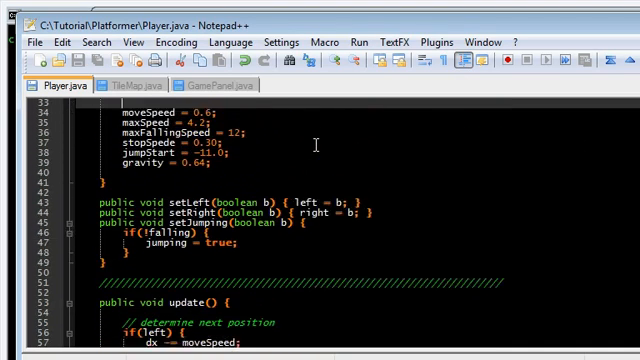
scroll("down", 3)
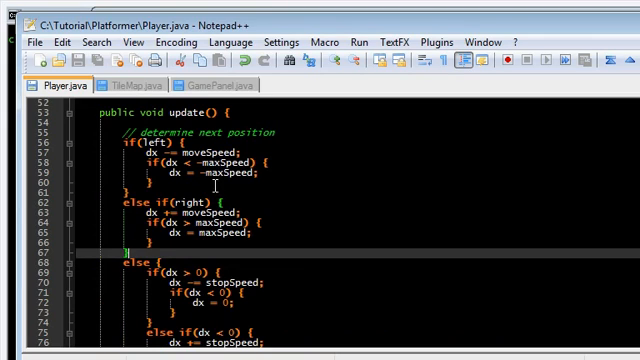
scroll("down", 3)
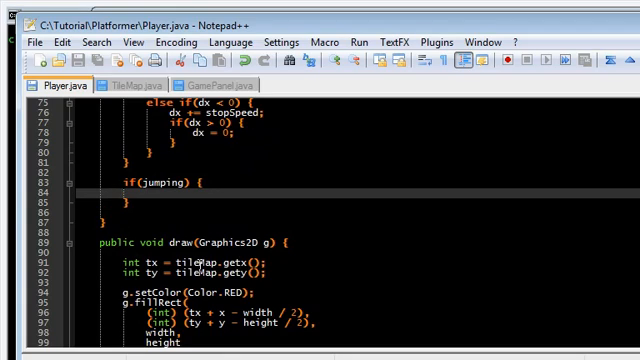
type("dy")
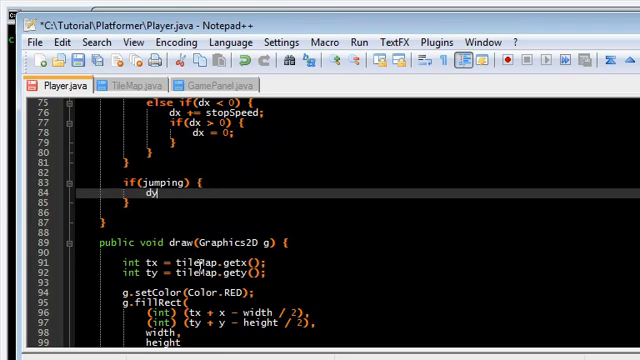
type("= jump")
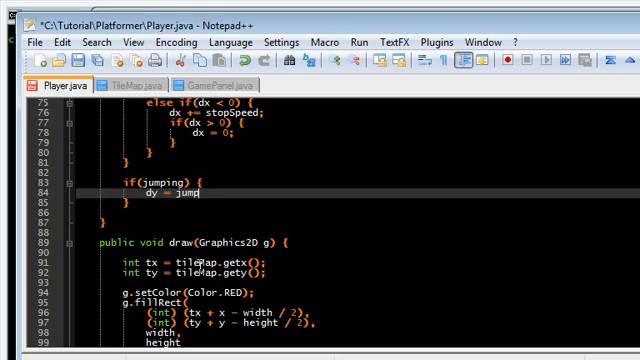
type("Start;")
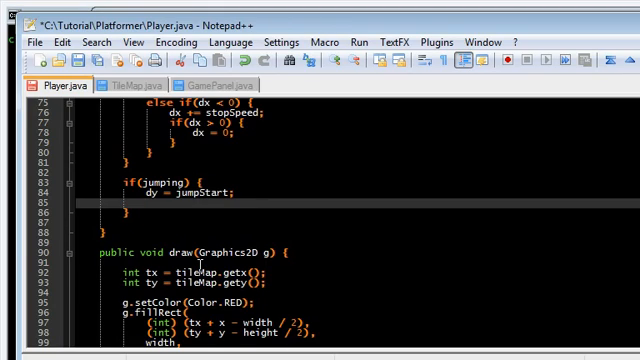
type("falling = true;")
type("jumping = false;")
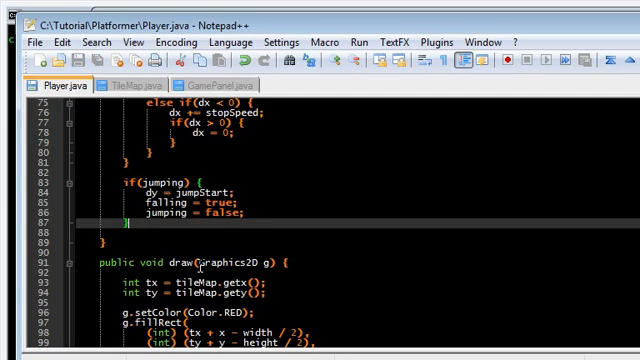
Add if(falling) adding gravity to dy, capped at maxFallingSpeed, with an else branch
type("if")
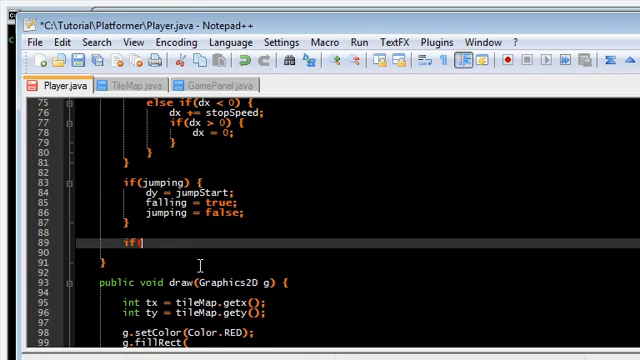
type("(falling) {")
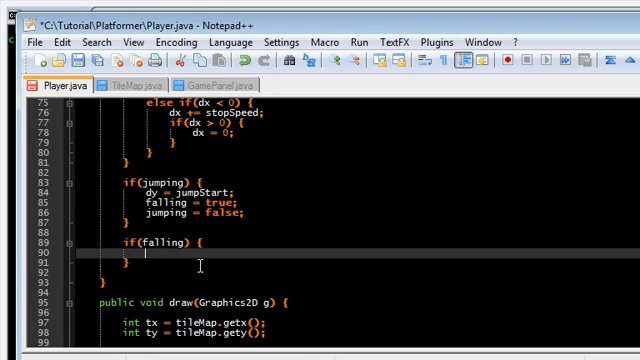
type("dy")
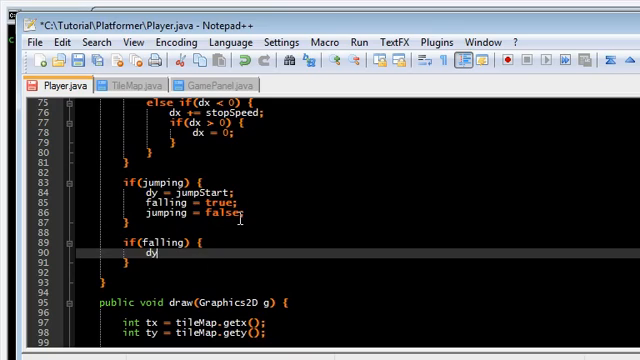
type("+= gravity;")
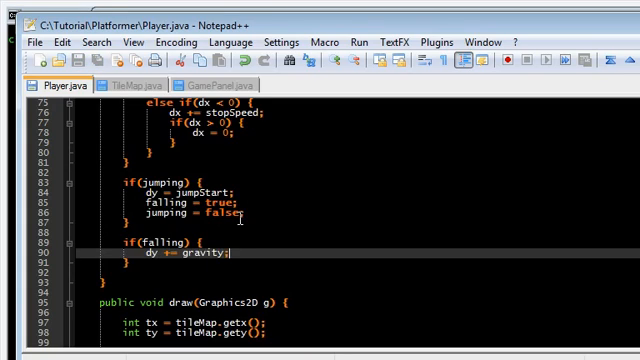
type("if(")
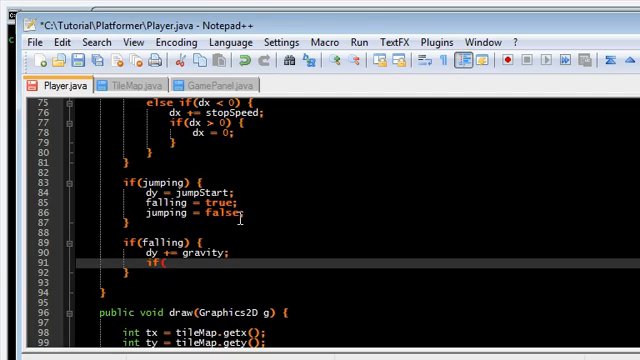
type("dy > maxF")
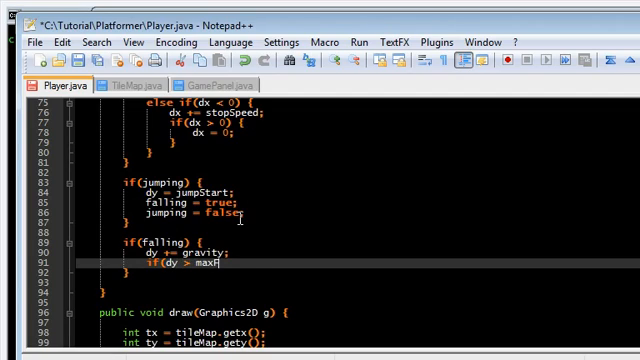
type("allingSpeed )")
type("dy = maxFallingSpeed;")
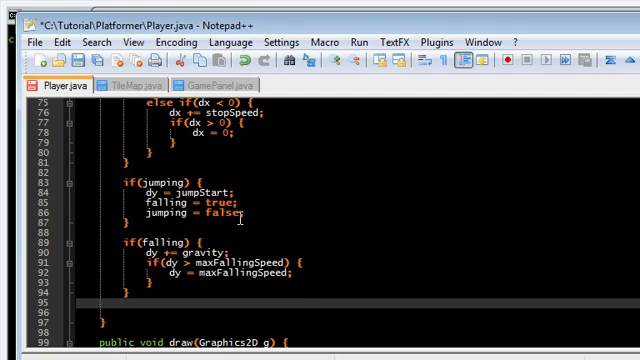
type("else {")
left_click(352, 312)
type("dy = 0;")
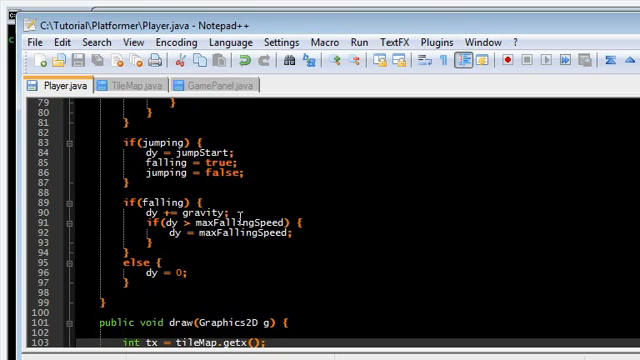
scroll("down", 3)
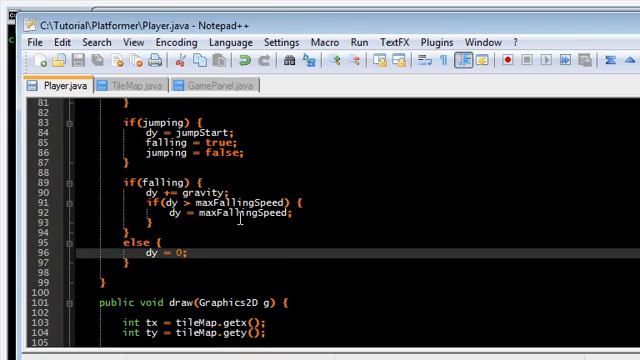
scroll("down", 3)
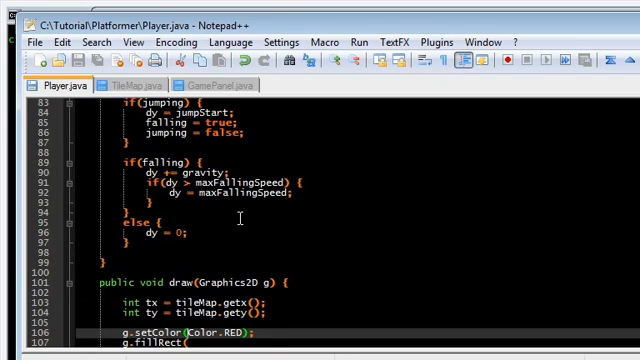
Add a '// check collisions' comment with currCol = tileMap.getColTile(x) and currRow = tileMap.getRowTile(y)
scroll("down", 3)
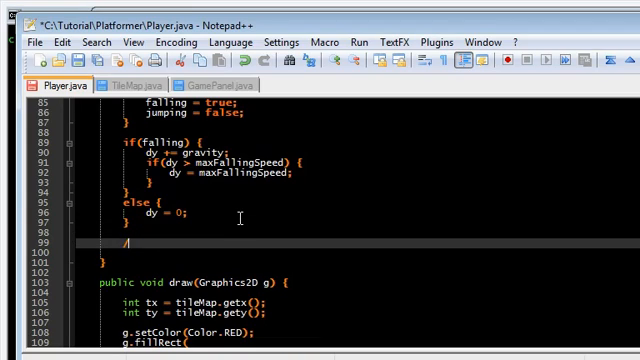
type("/ check collis")
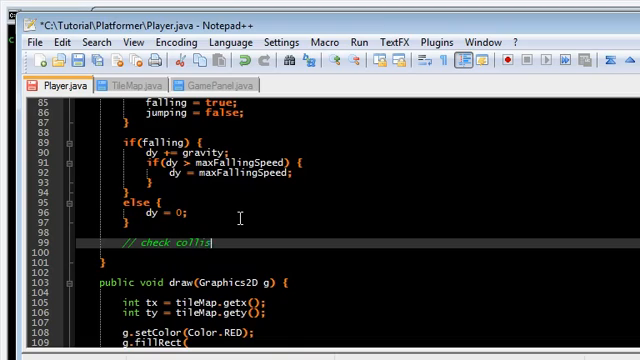
type("ions")
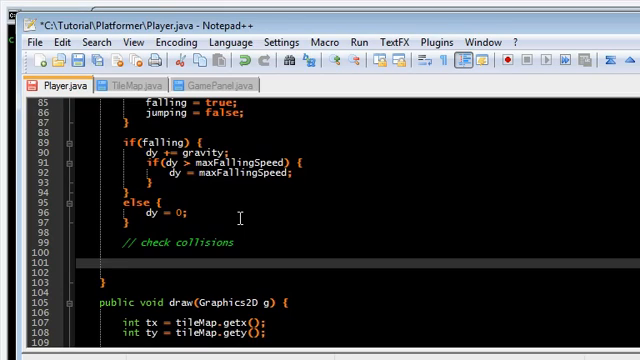
type("int")
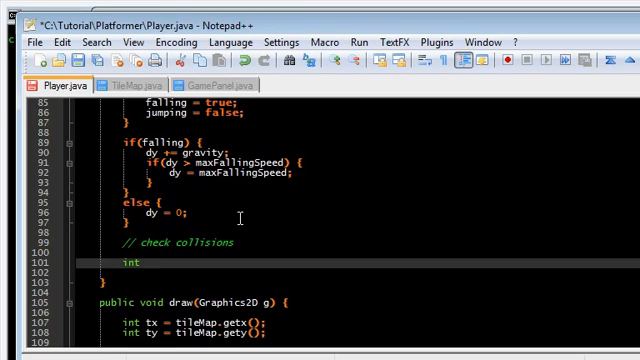
type("currCol =")
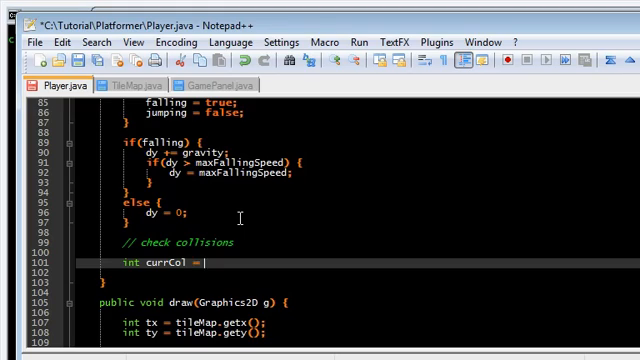
type("tileMa")
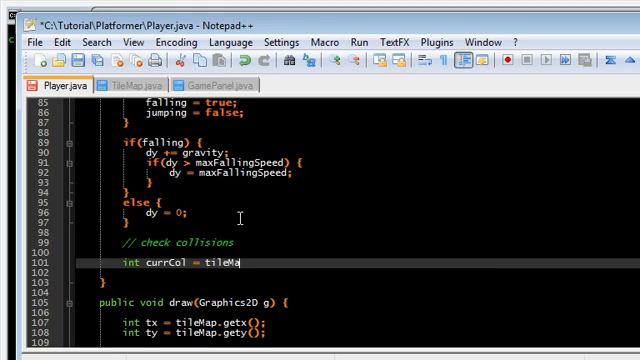
type(".getColTile(x);")
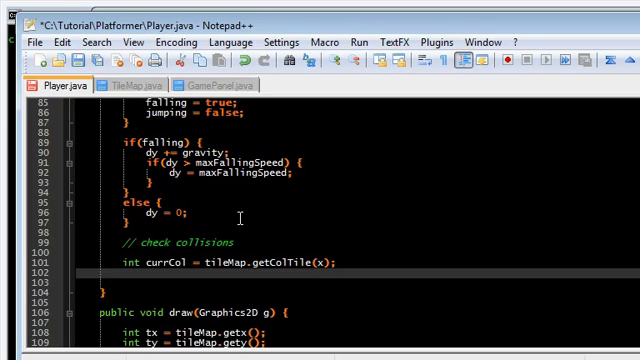
type("int currC")
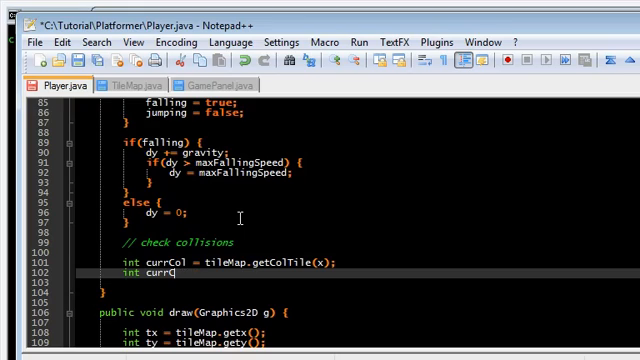
type("ow")
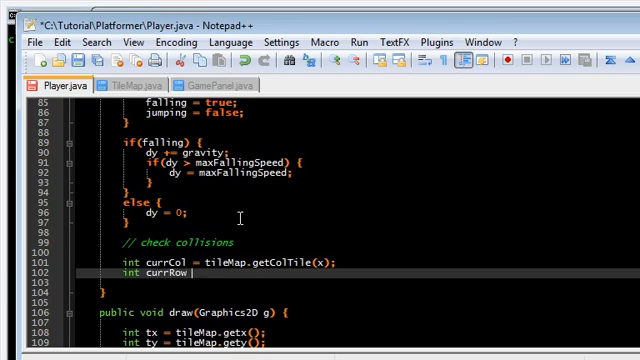
type("= tileMap.getR")
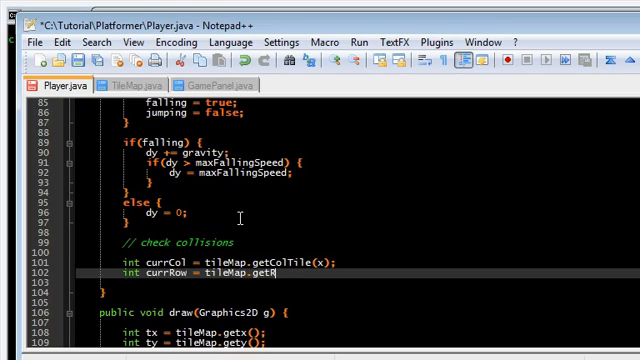
type("owTile(y);")
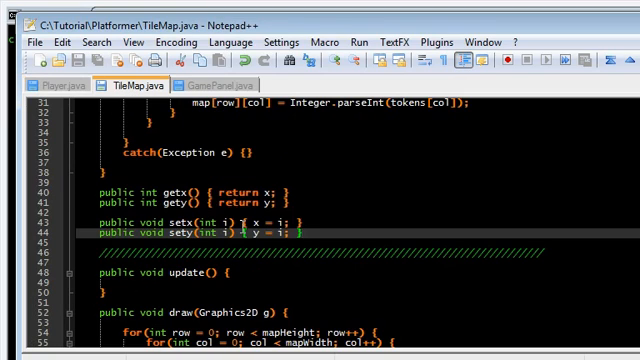
Declare getColTile(int i) in TileMap and cast x and y to int in Player's tile lookups
type("public void")
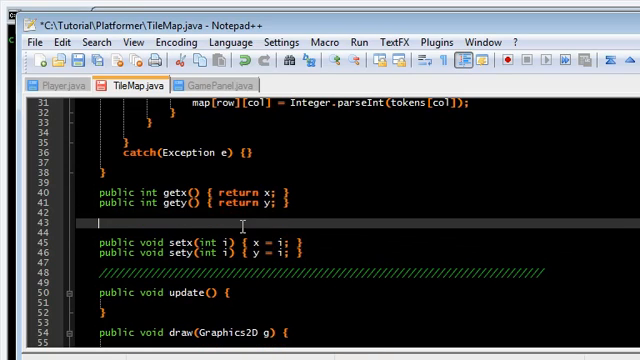
type("public void ge")
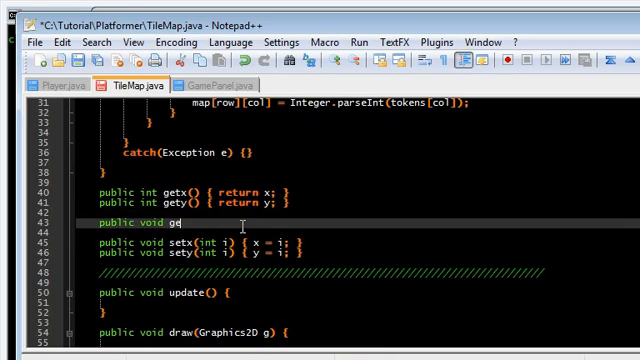
type("tCol")
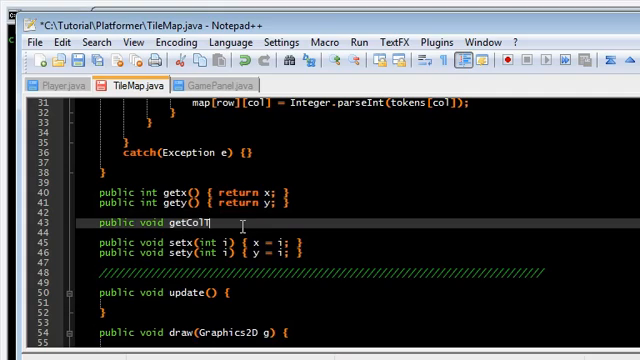
type("Tile")
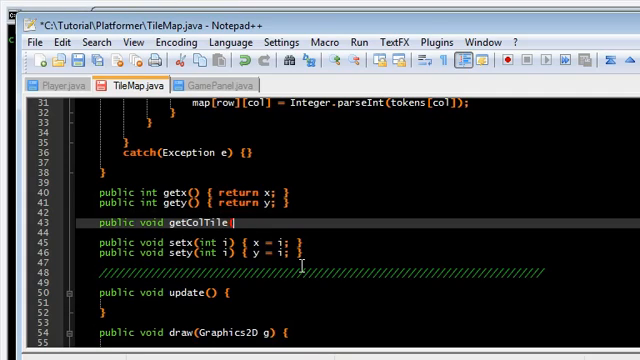
type("(int i")
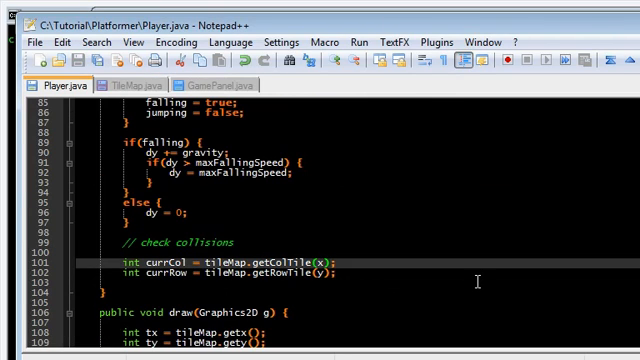
type("(int)")
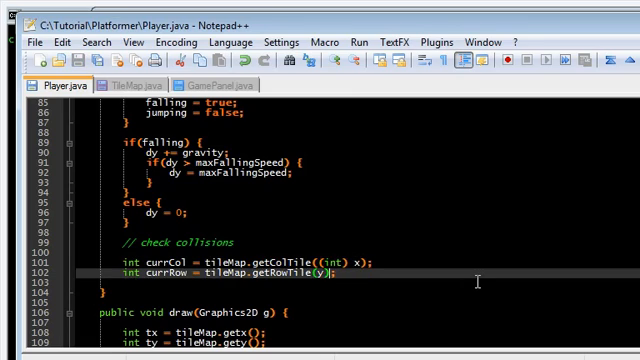
type("(int)")
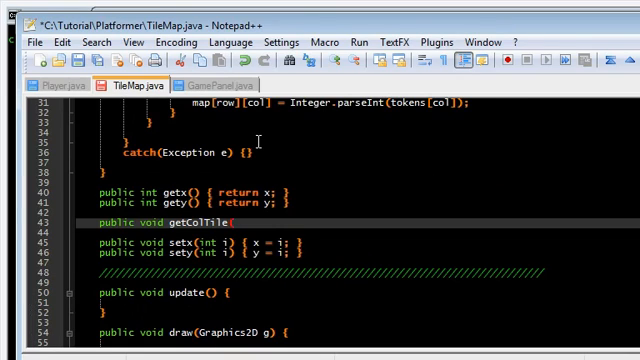
Make TileMap's getColTile method return x / tileSize
type("(int i) {")
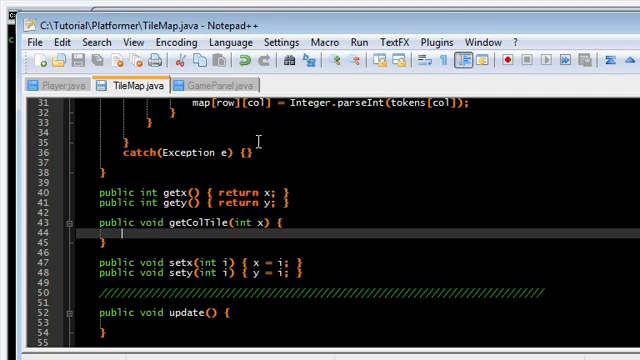
type("return")
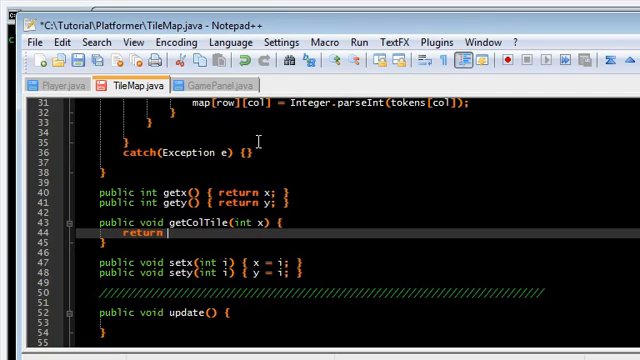
type("x")
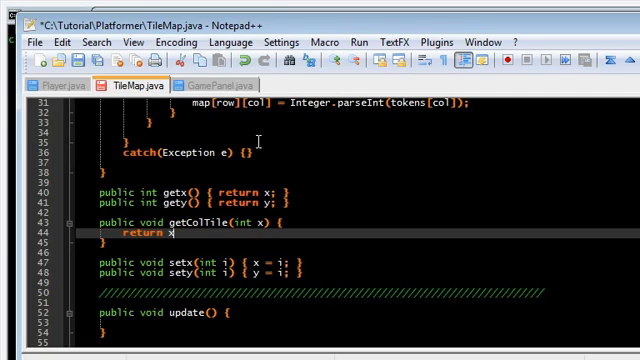
type("/ ti")
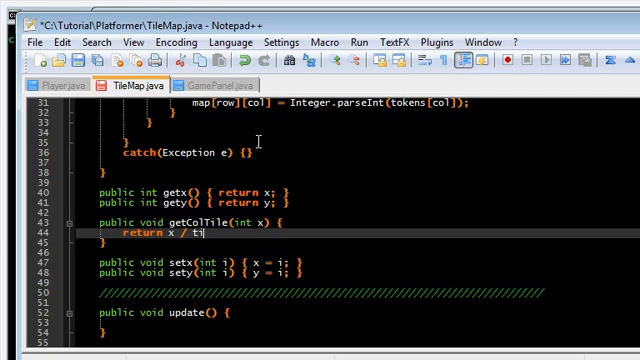
type("leSize;")
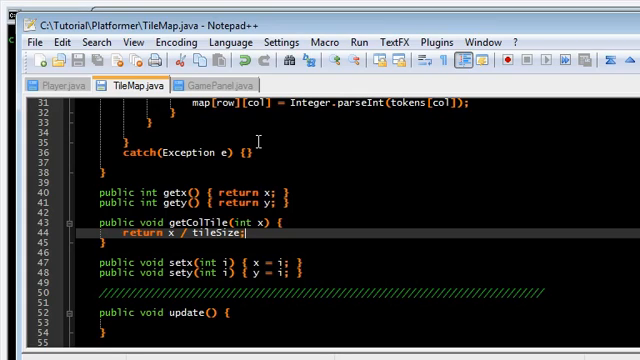
Add a getRowTile(int y) method returning y / tileSize
type("public voi")
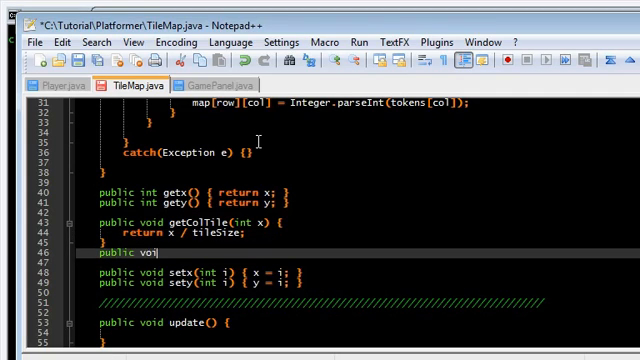
type("d getRowTile")
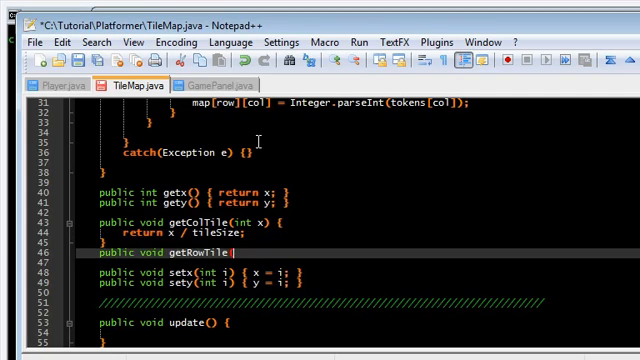
type("(int y) {")
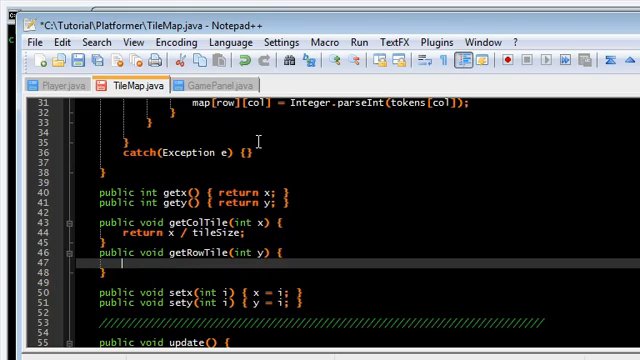
type("return y")
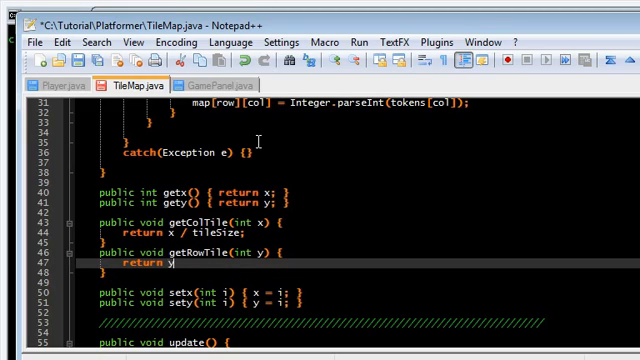
type("/ tileSize;")
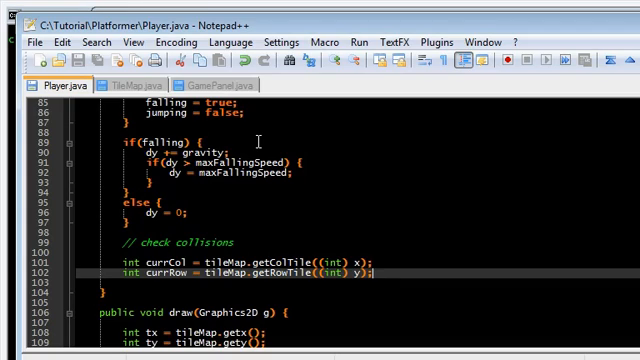
Declare double tox = x + dx and double toy = y + dy below currCol/currRow
type("double")
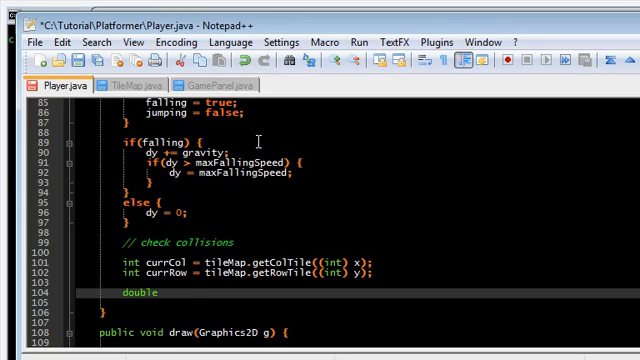
type("tox")
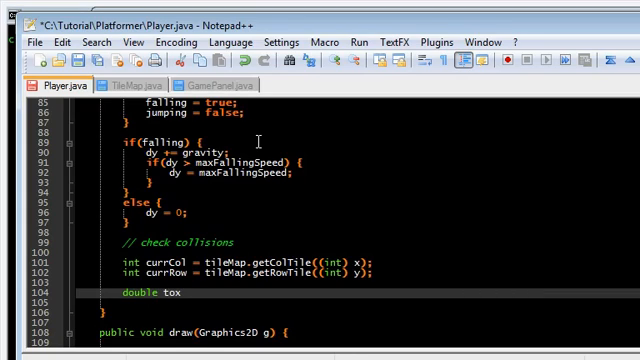
type("= x + dx;")
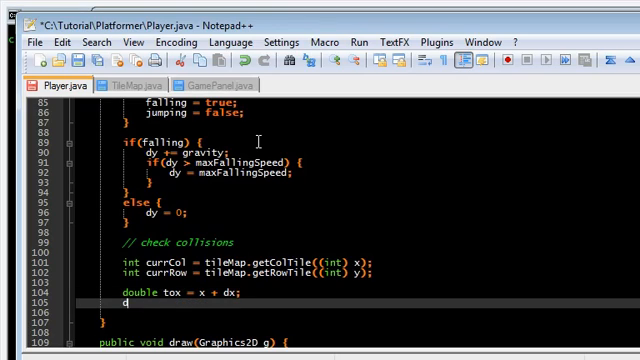
type("ouble t")
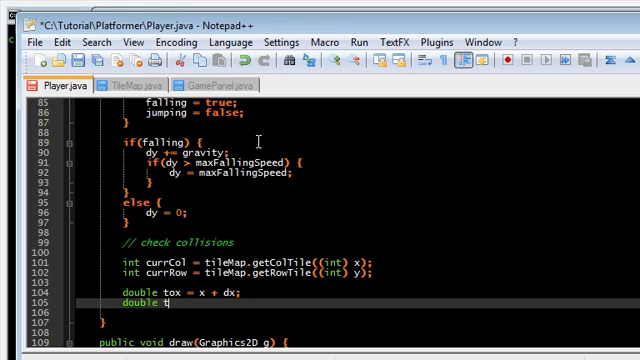
type("oy = y + dy;")
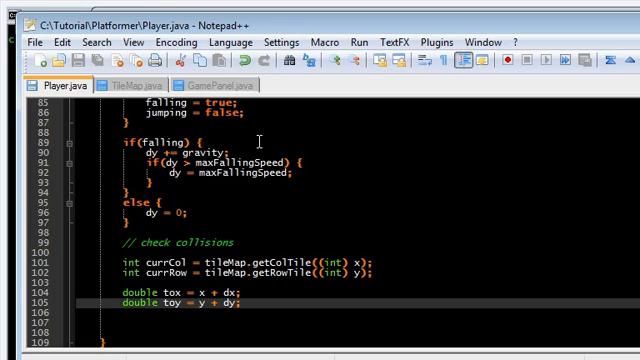
scroll("down", 3)
type("d")
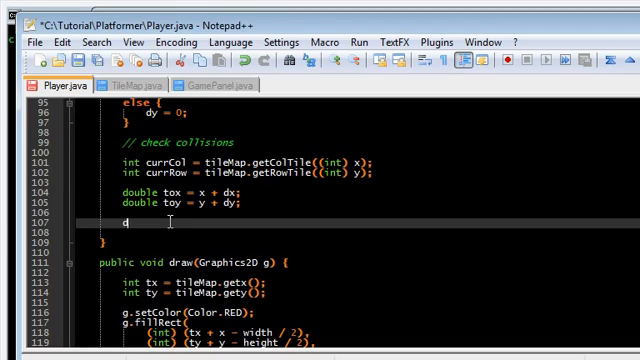
Declare double tempx = x and double tempy = y below tox and toy
type("ouble tempx = x;")
type("double tempy =")
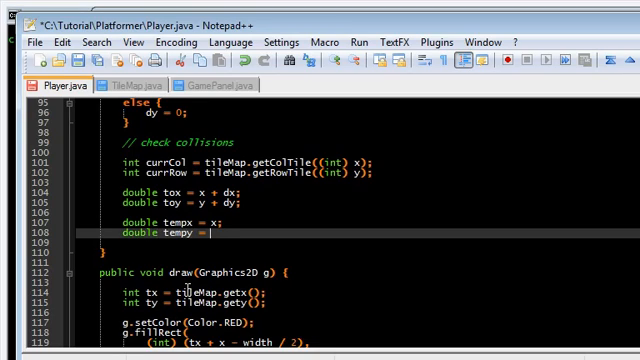
type("y;")
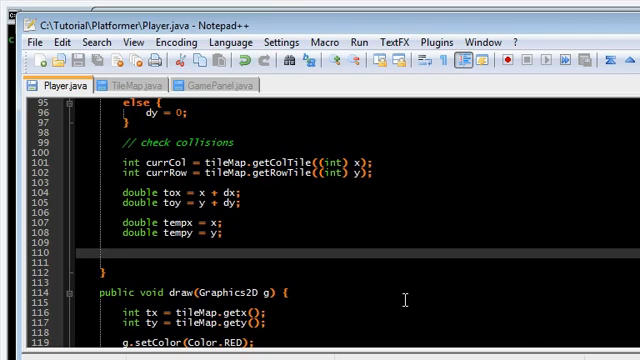
mouse_move(399, 299)
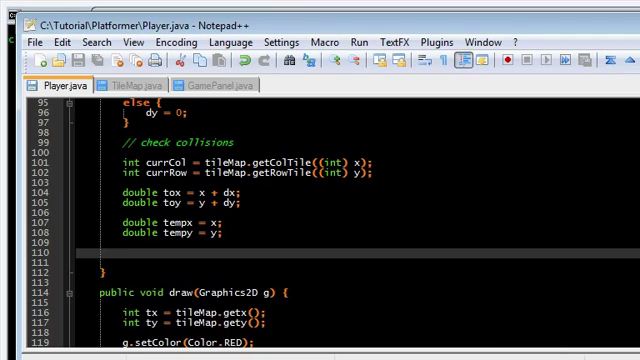